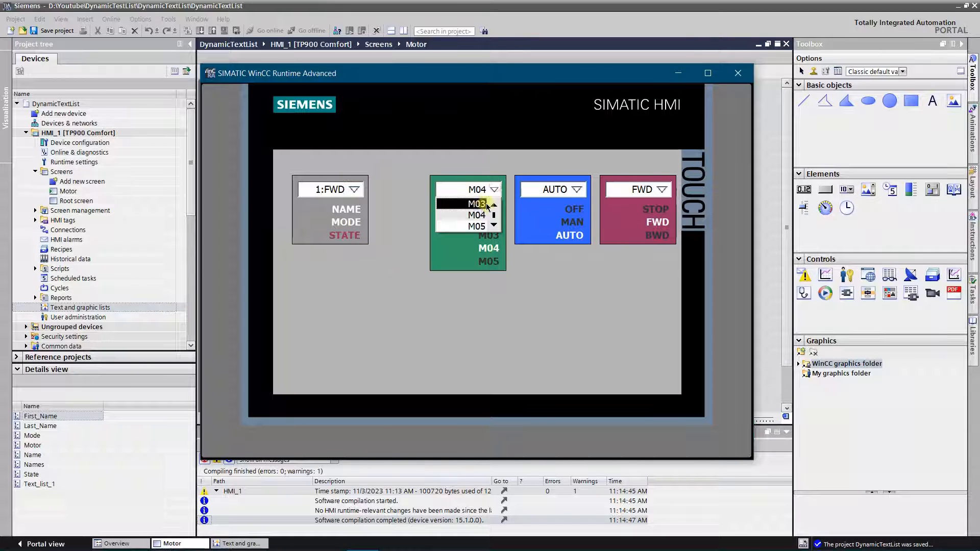
# - Pick motor M03 in the running simulation before closing it
pyautogui.click(474, 203)
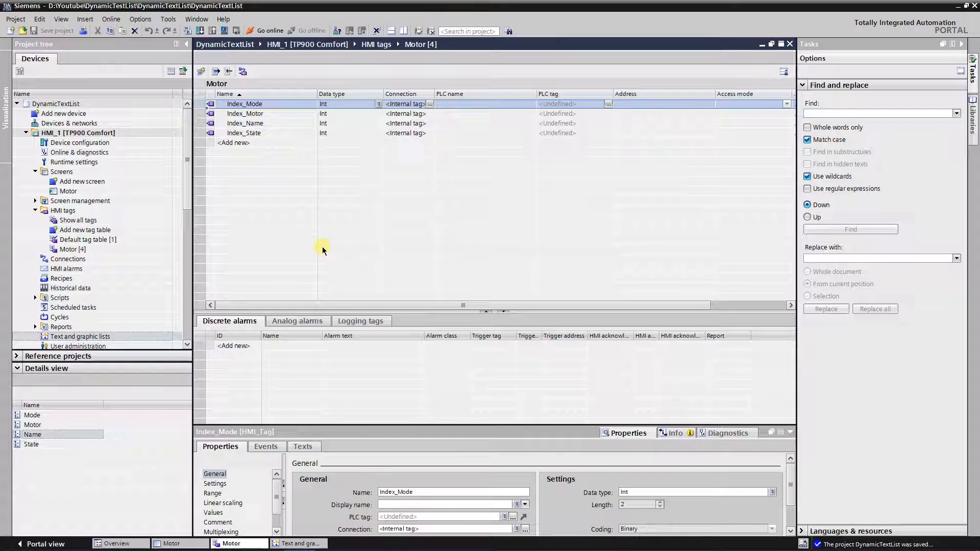
pyautogui.moveTo(326, 262)
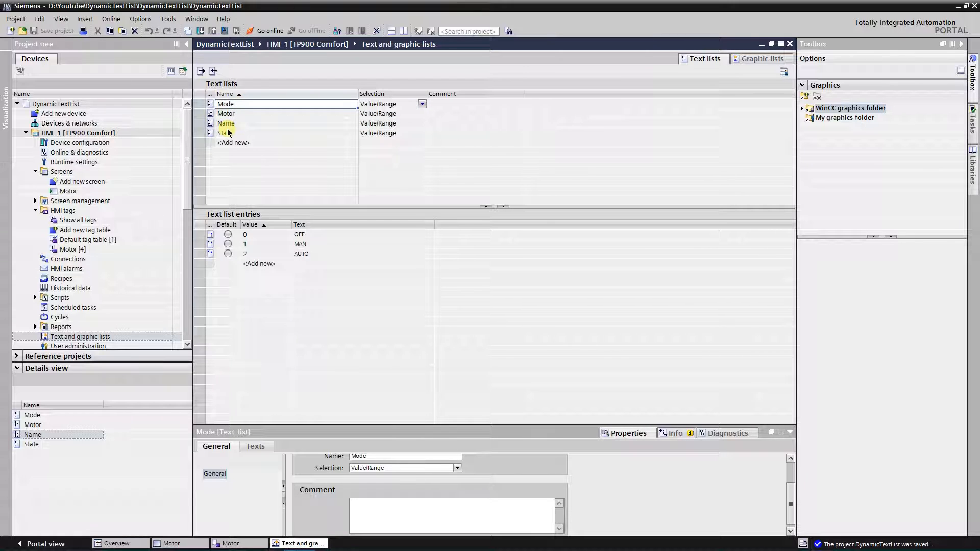
# - View the State text list entries, then the Motor text list entries
pyautogui.click(225, 133)
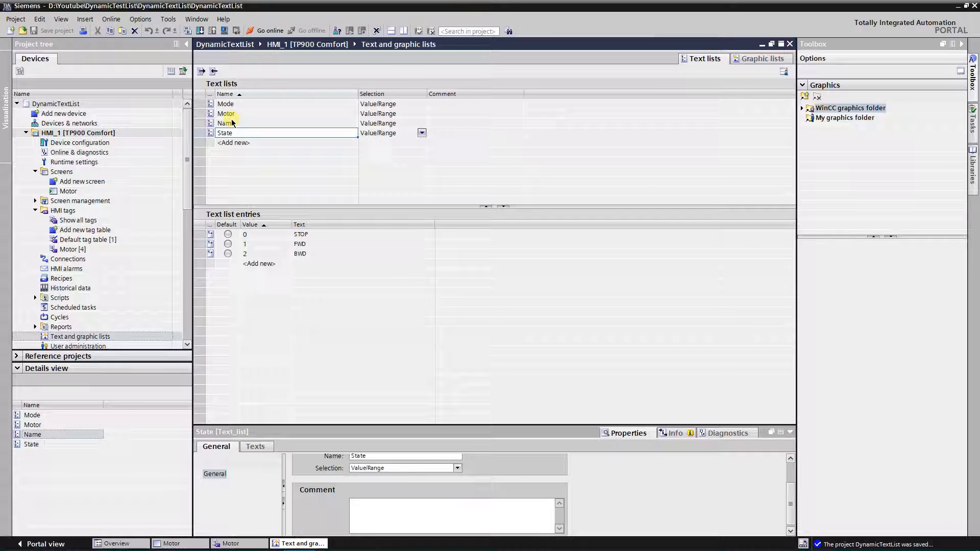
pyautogui.click(227, 113)
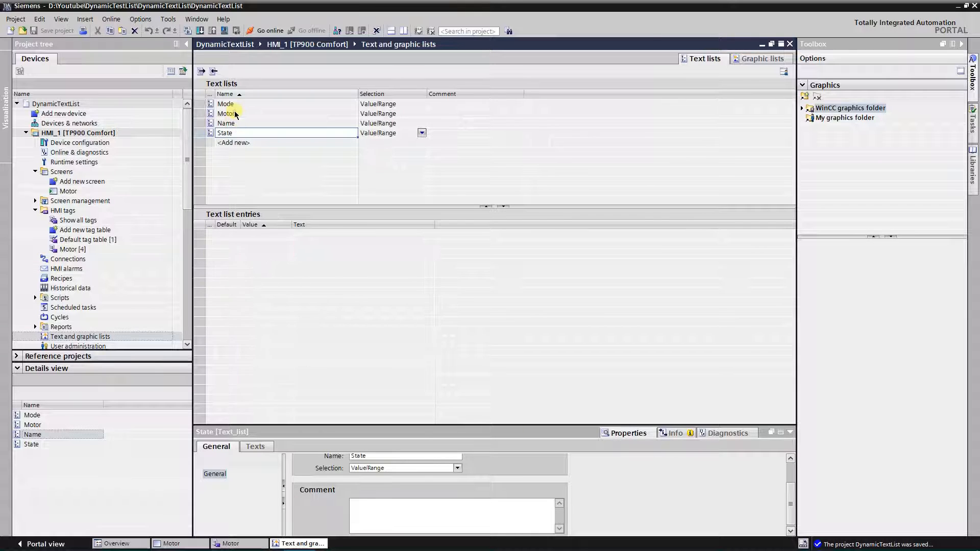
pyautogui.click(227, 113)
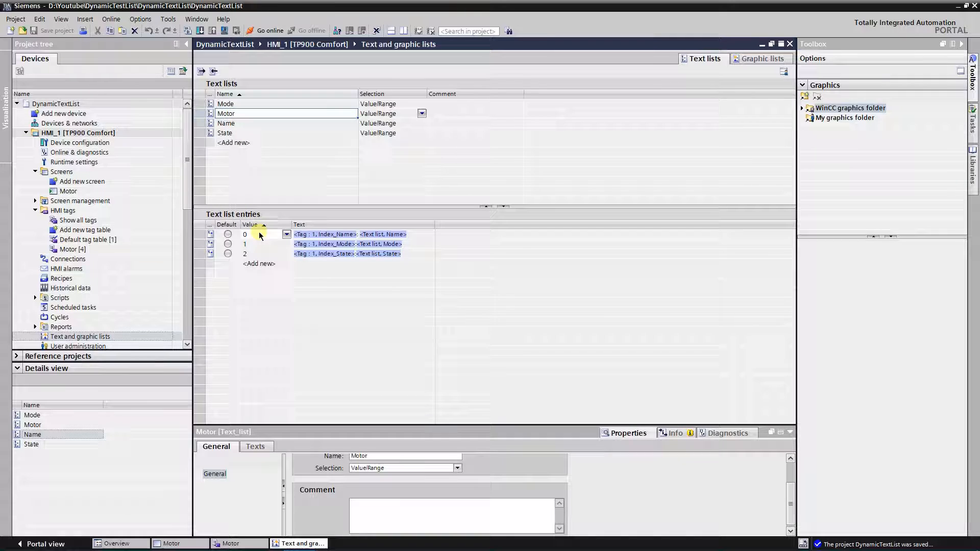
pyautogui.click(260, 235)
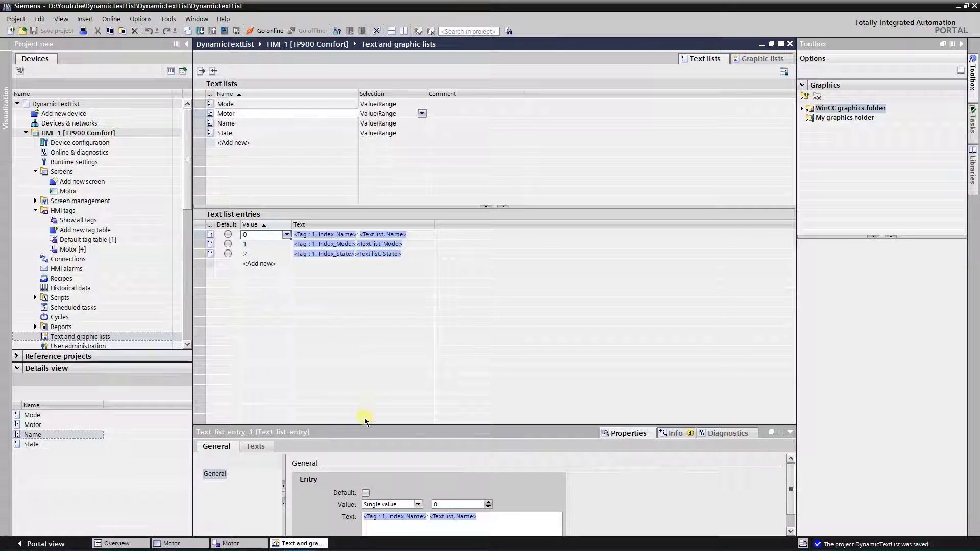
pyautogui.rightClick(480, 519)
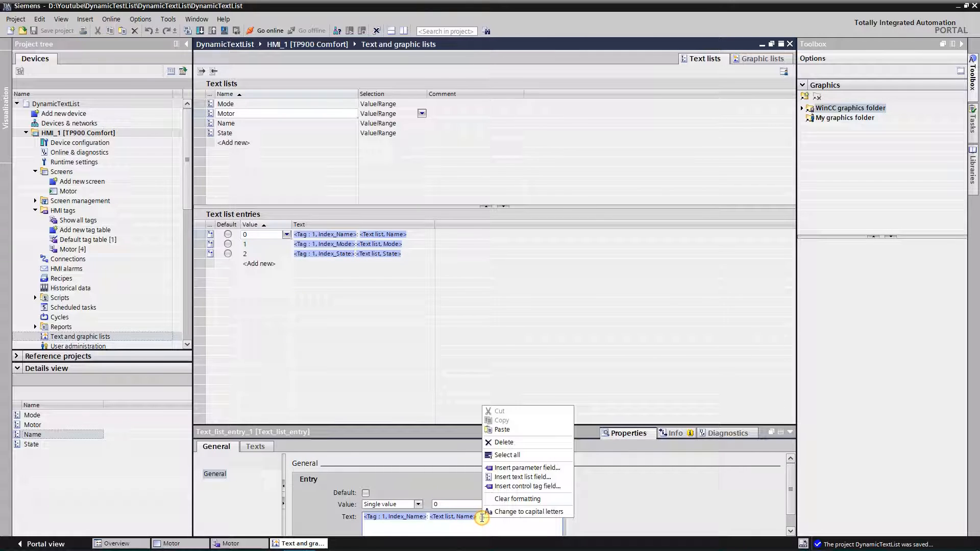
pyautogui.moveTo(527, 468)
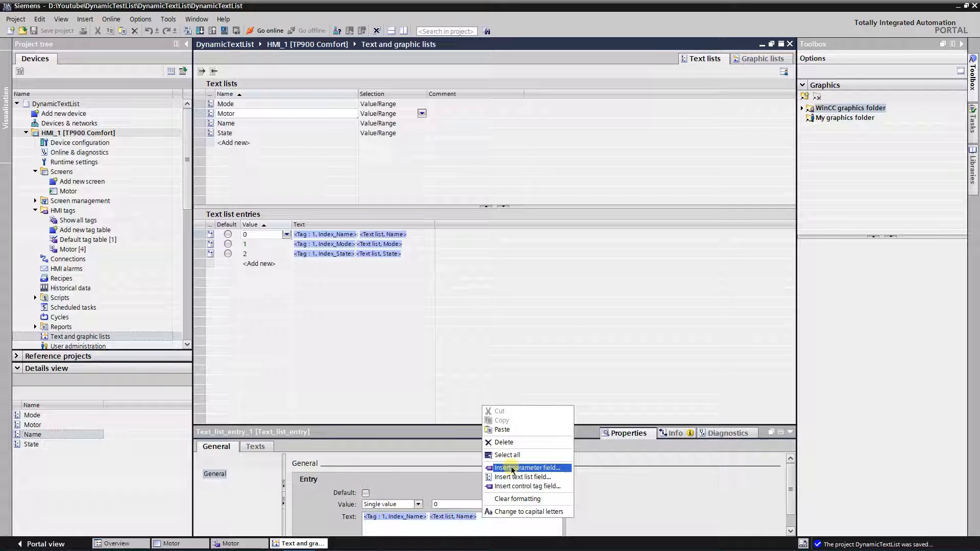
pyautogui.click(526, 467)
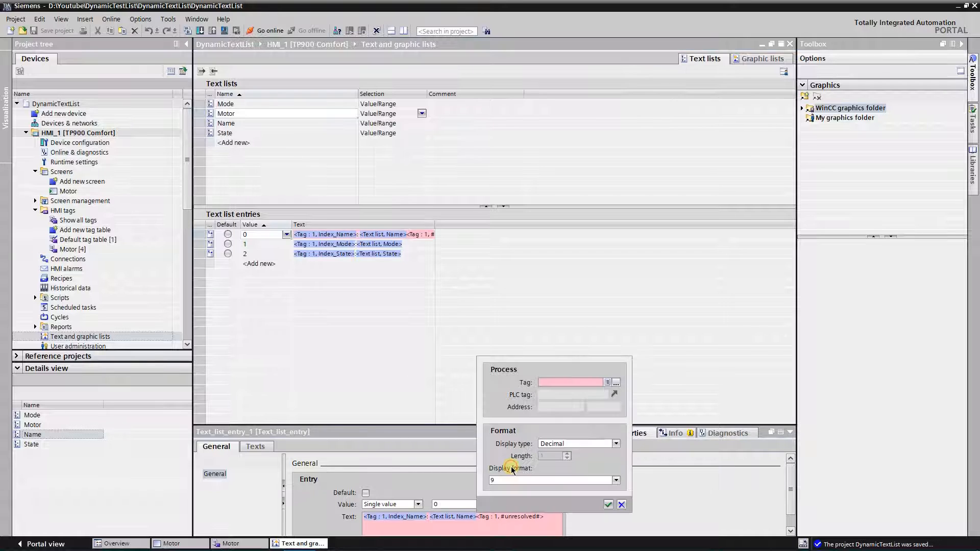
pyautogui.click(616, 382)
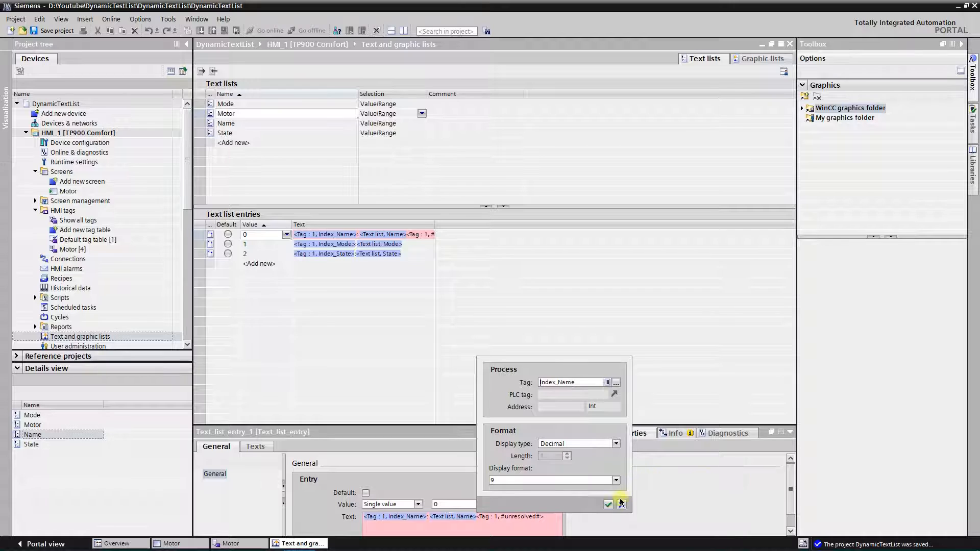
pyautogui.click(621, 503)
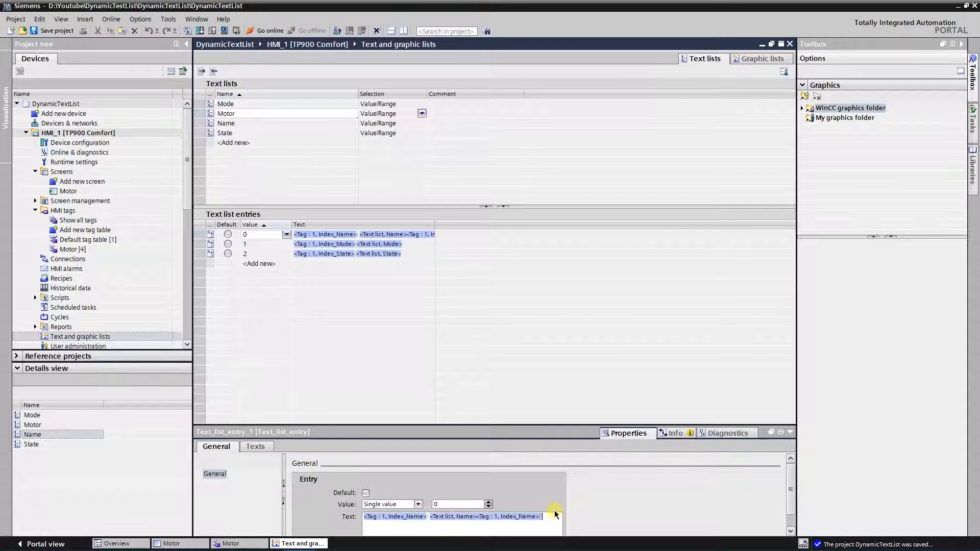
pyautogui.rightClick(553, 515)
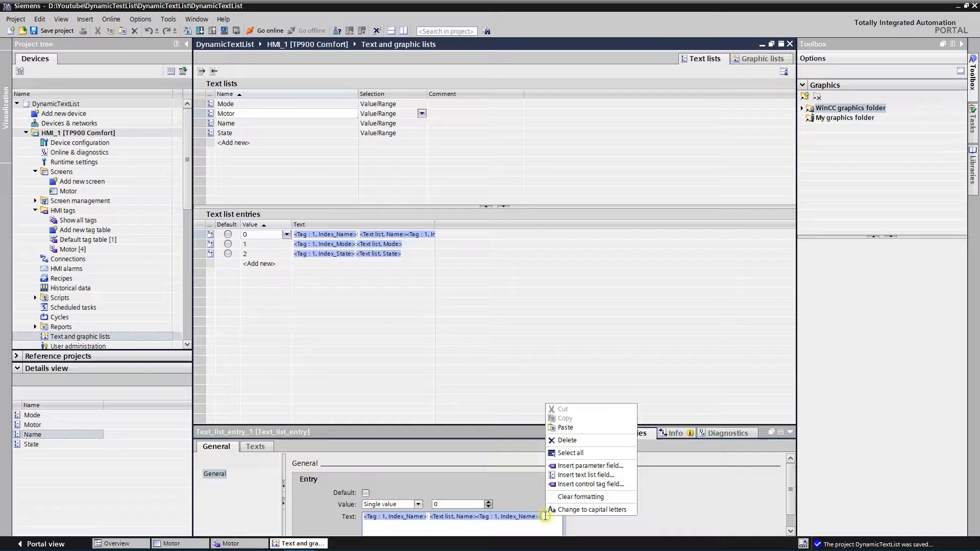
pyautogui.moveTo(574, 475)
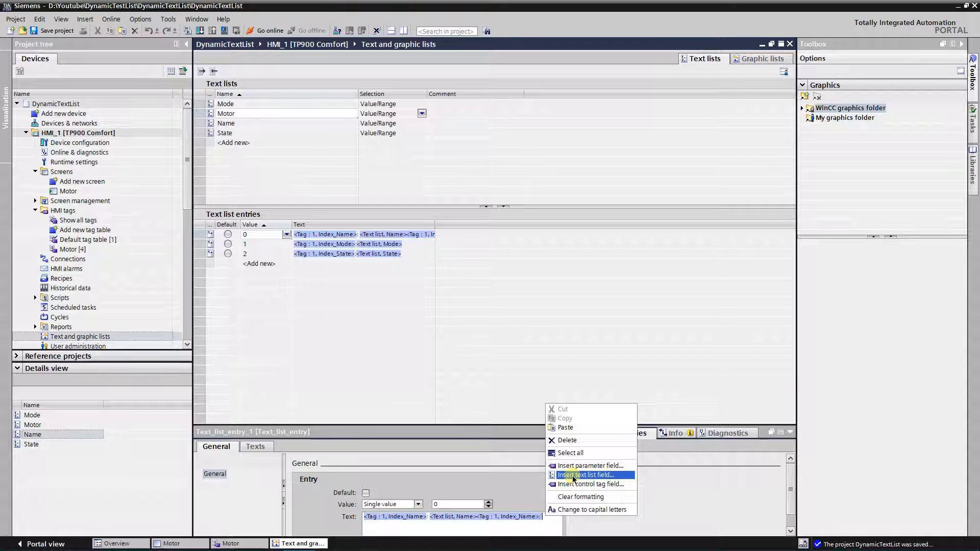
pyautogui.click(586, 474)
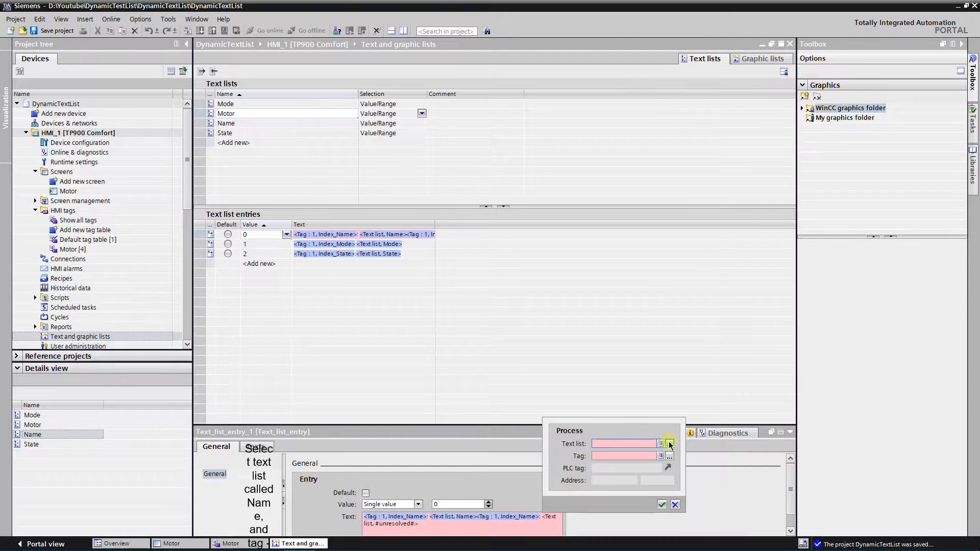
pyautogui.click(669, 443)
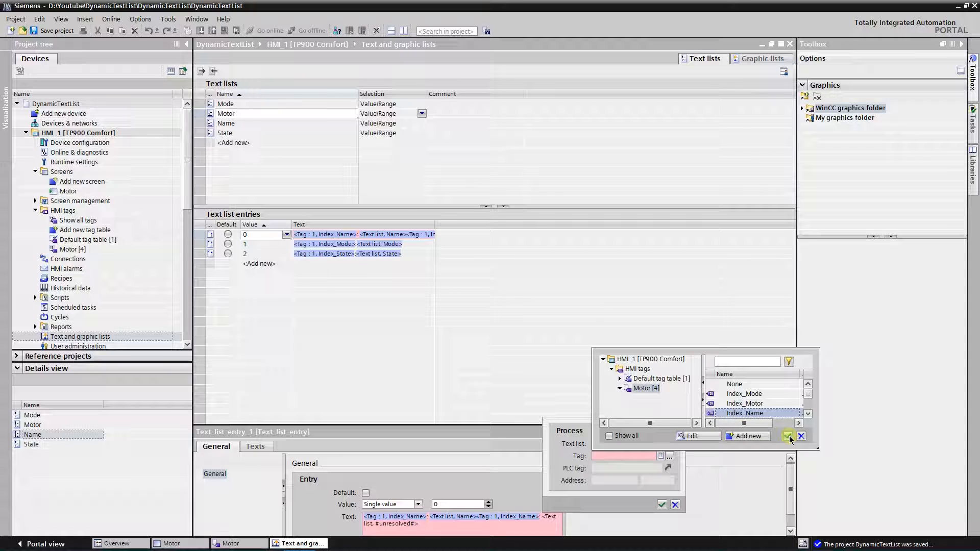
pyautogui.click(788, 436)
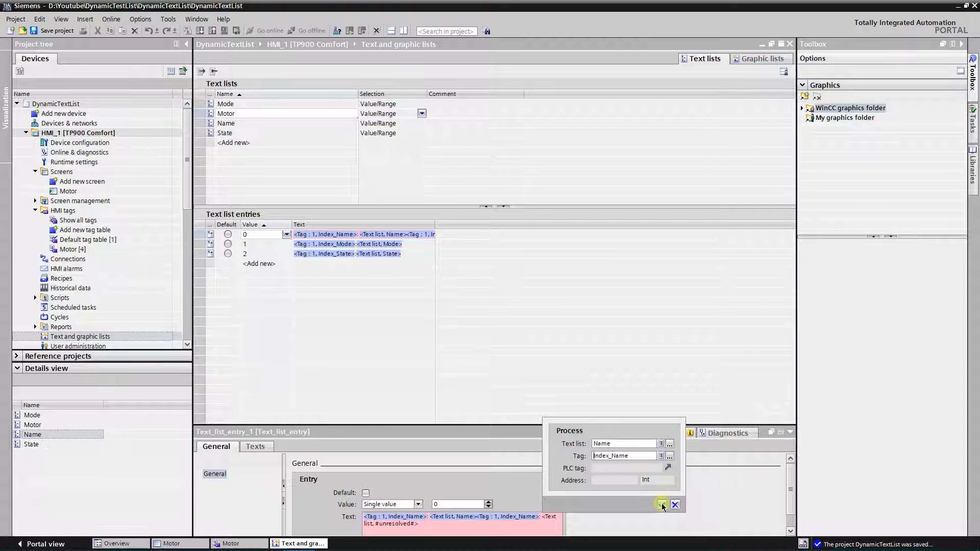
pyautogui.click(660, 505)
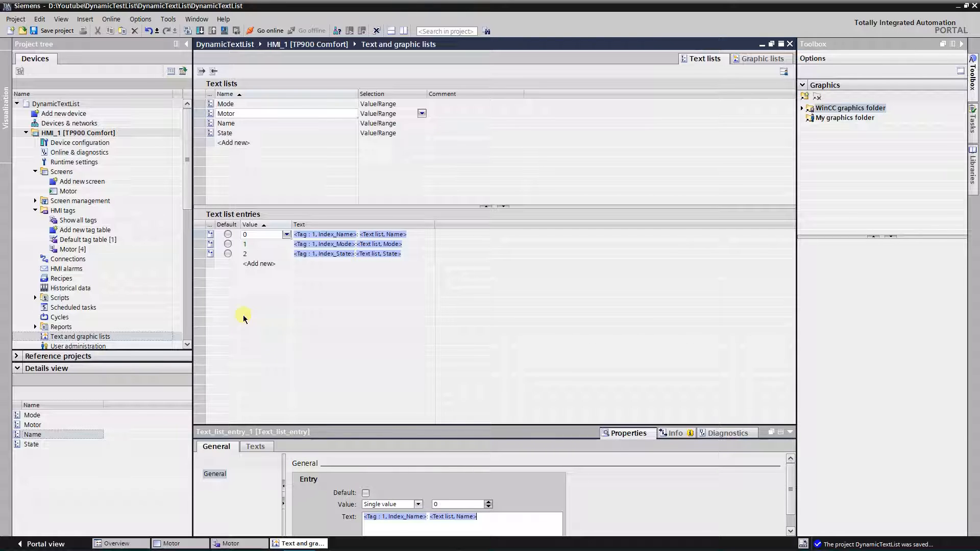
pyautogui.click(262, 244)
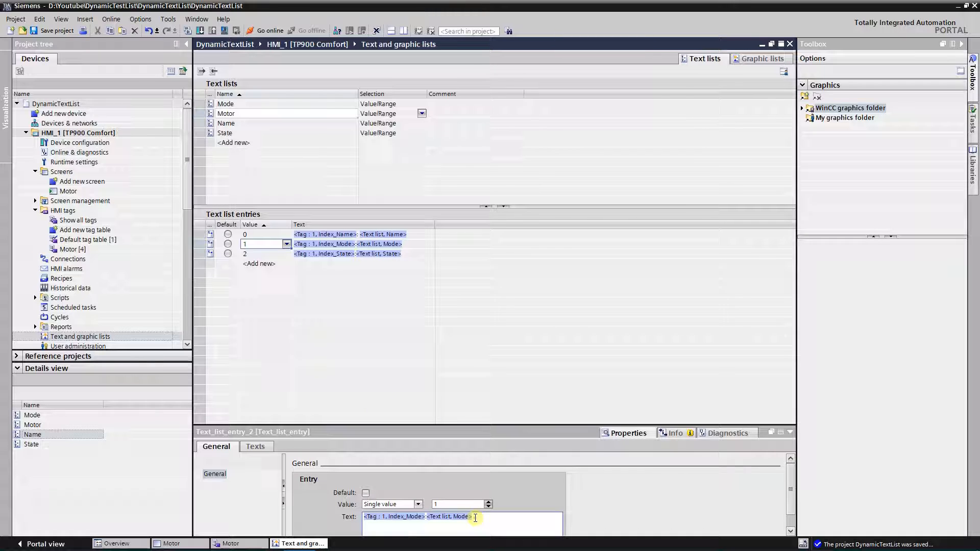
# - Insert an Index_Mode tag parameter field into the Motor value-1 entry text
pyautogui.rightClick(476, 518)
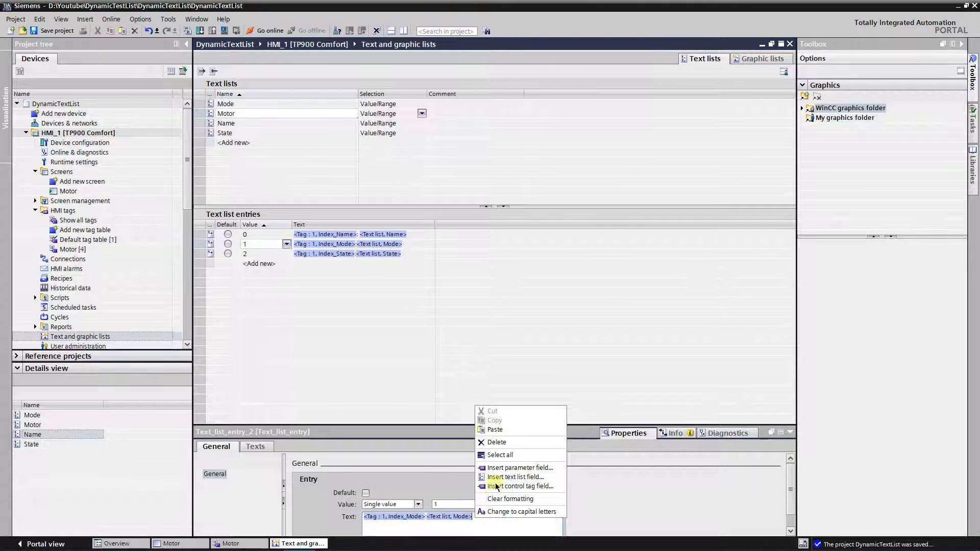
pyautogui.click(522, 486)
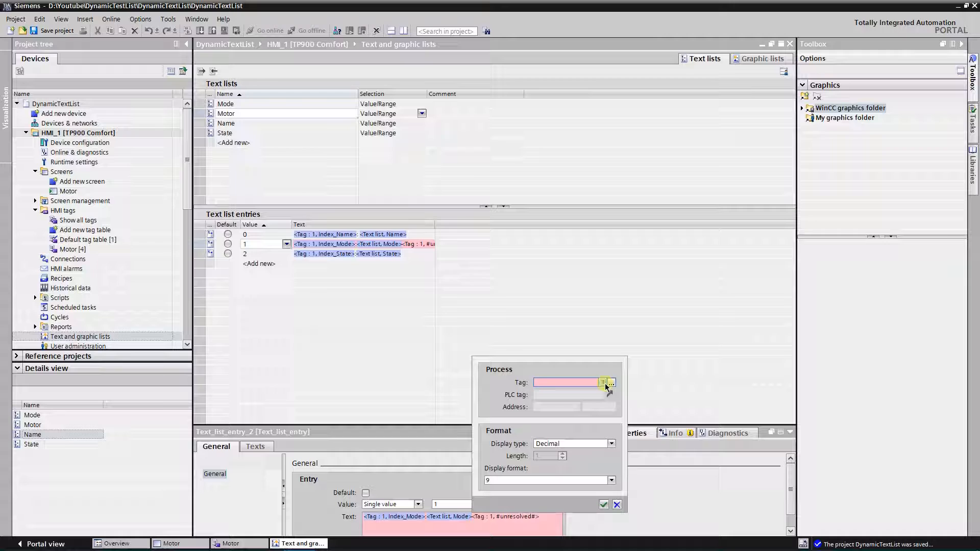
pyautogui.click(603, 381)
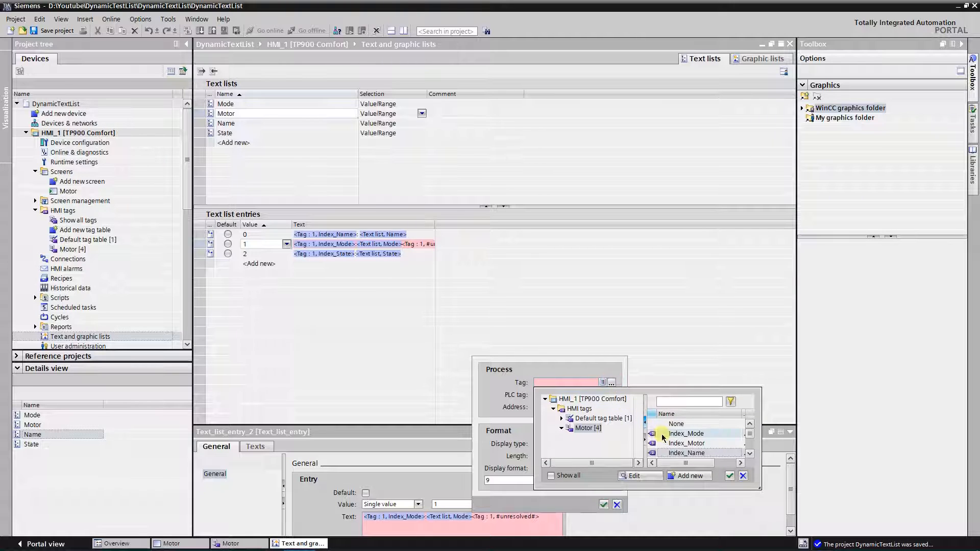
pyautogui.click(686, 433)
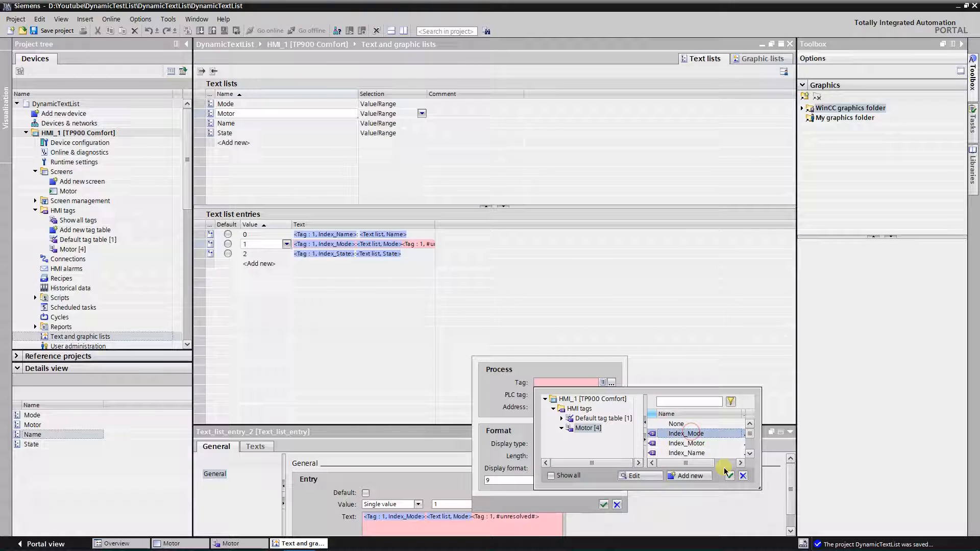
pyautogui.click(729, 476)
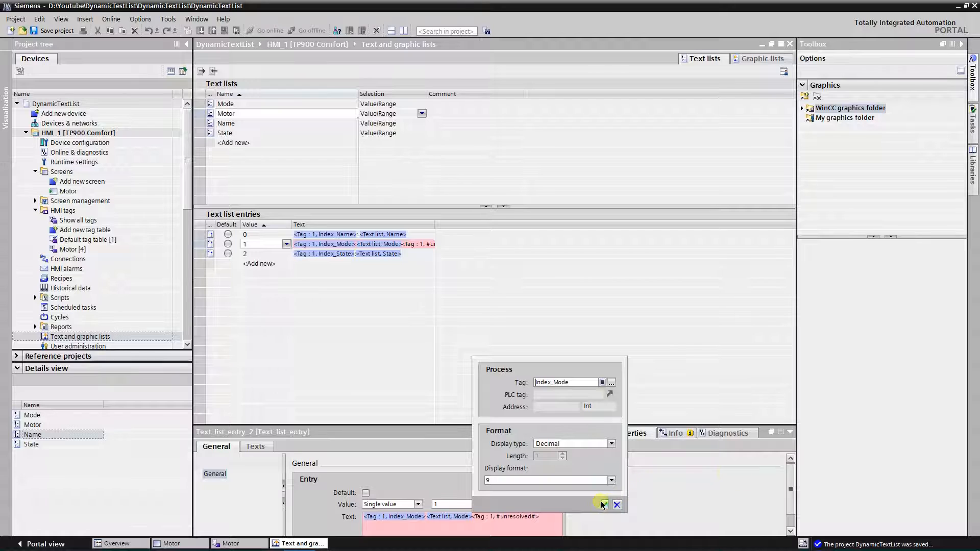
pyautogui.click(601, 505)
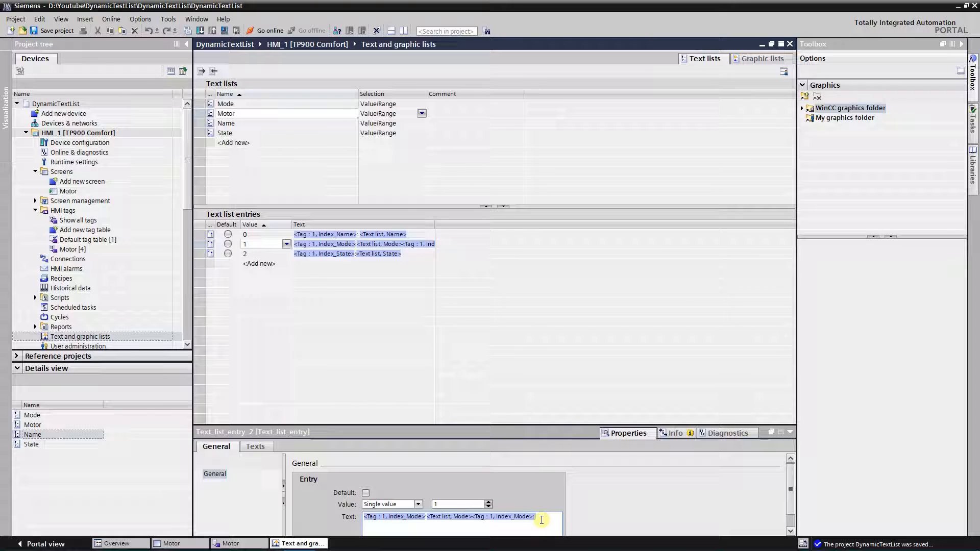
# - Insert a Mode text list field indexed by Index_Mode into the value-1 entry
pyautogui.rightClick(539, 520)
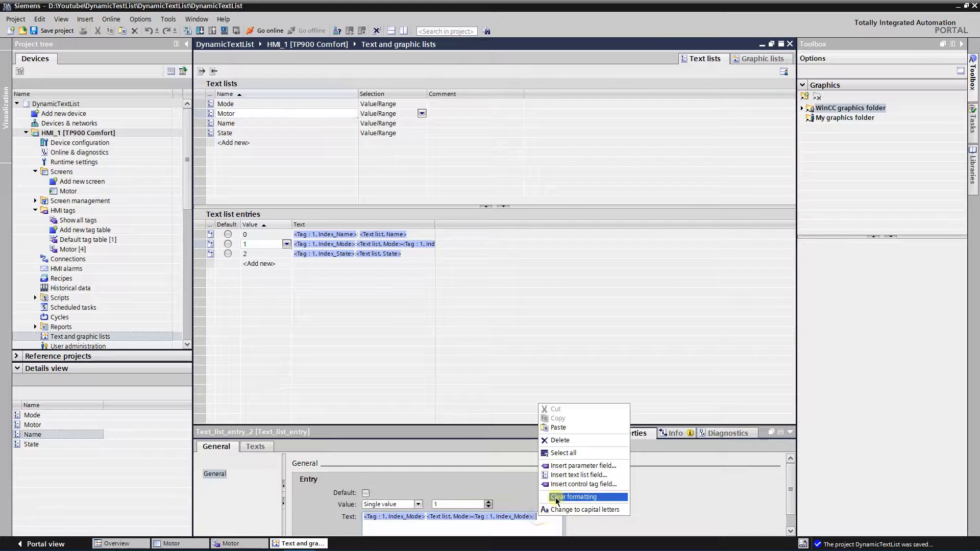
pyautogui.moveTo(578, 475)
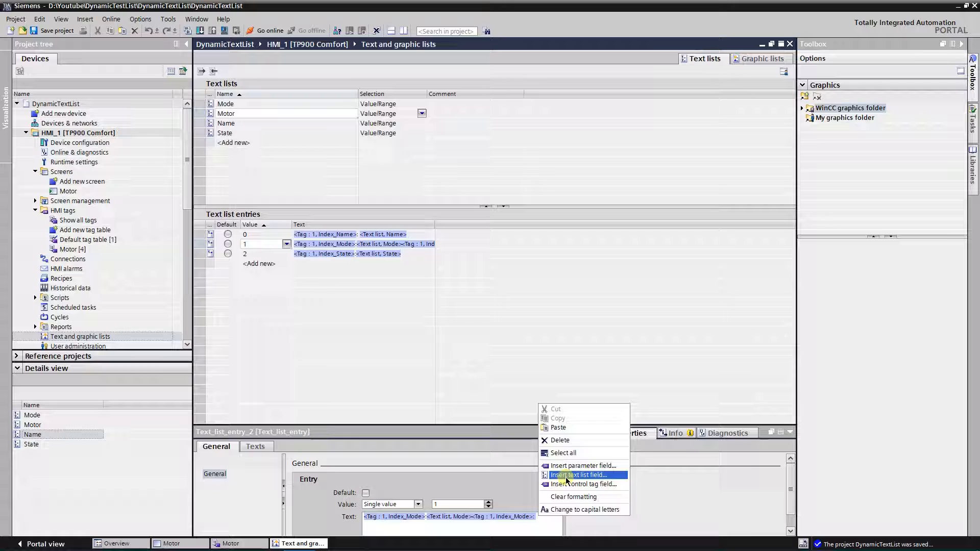
pyautogui.click(579, 474)
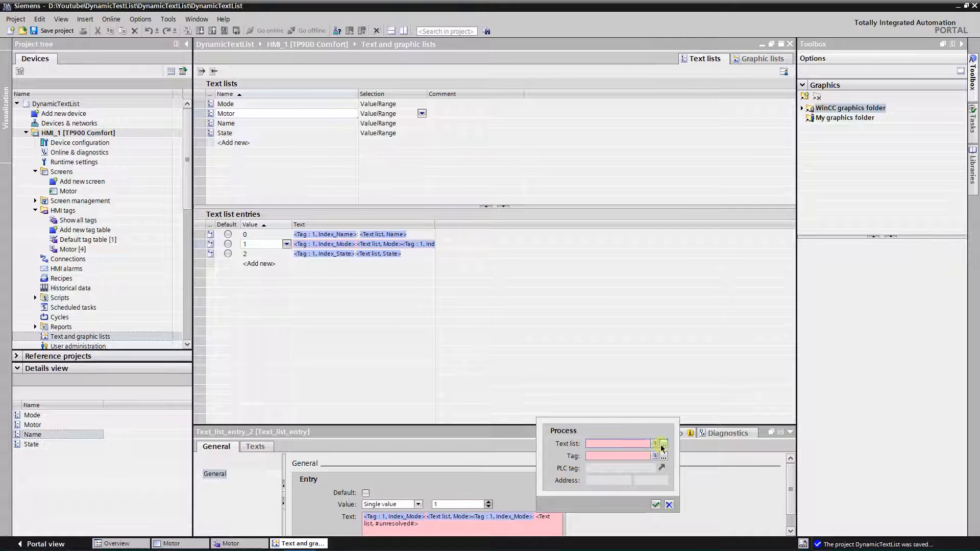
pyautogui.click(655, 443)
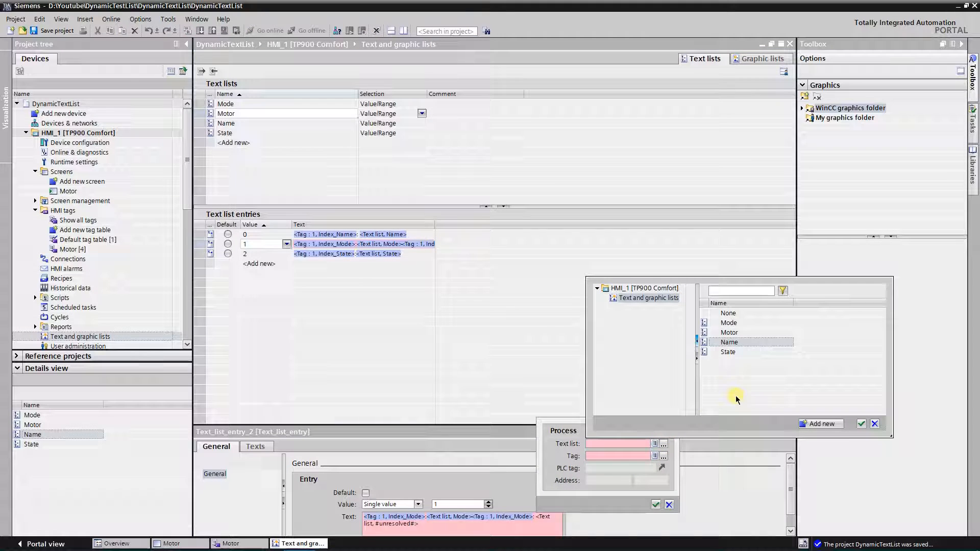
pyautogui.click(729, 322)
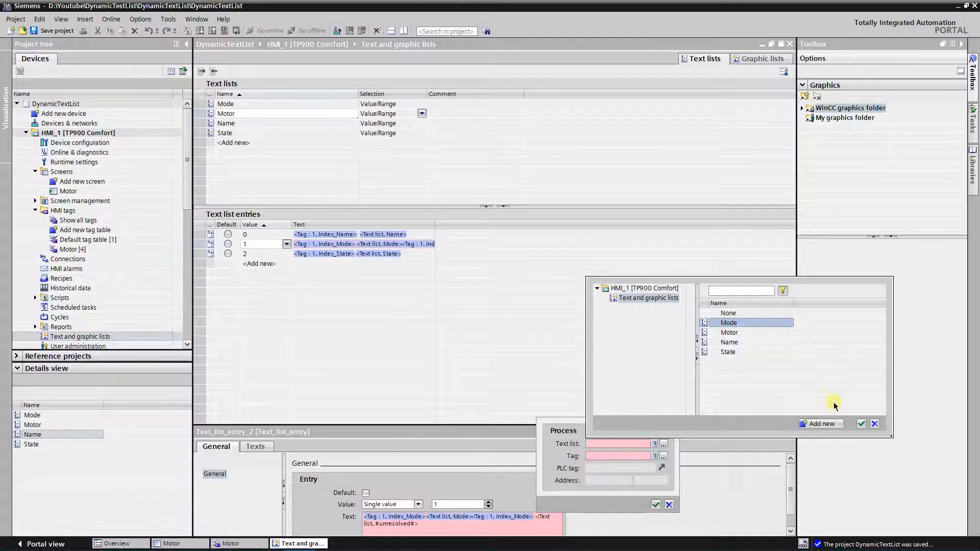
pyautogui.click(730, 323)
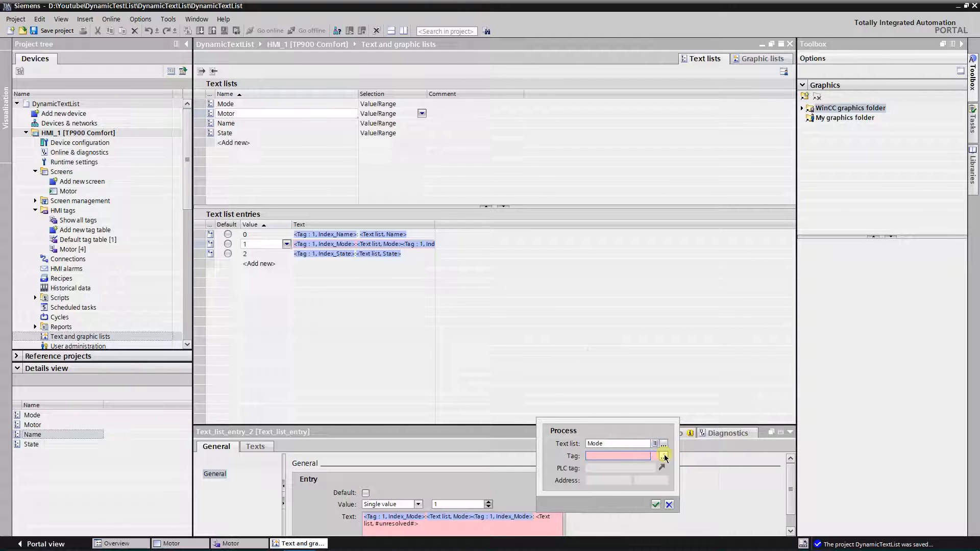
pyautogui.click(664, 455)
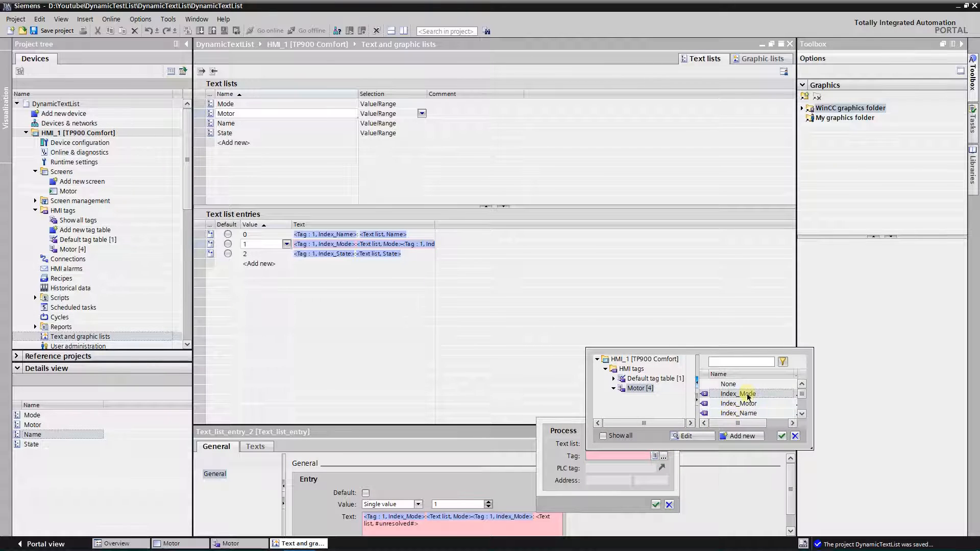
pyautogui.click(738, 394)
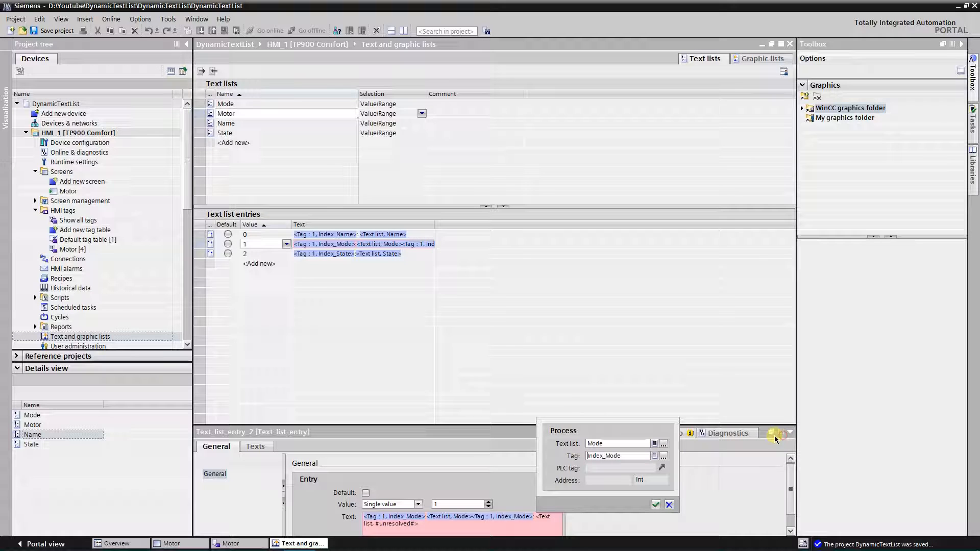
pyautogui.click(656, 504)
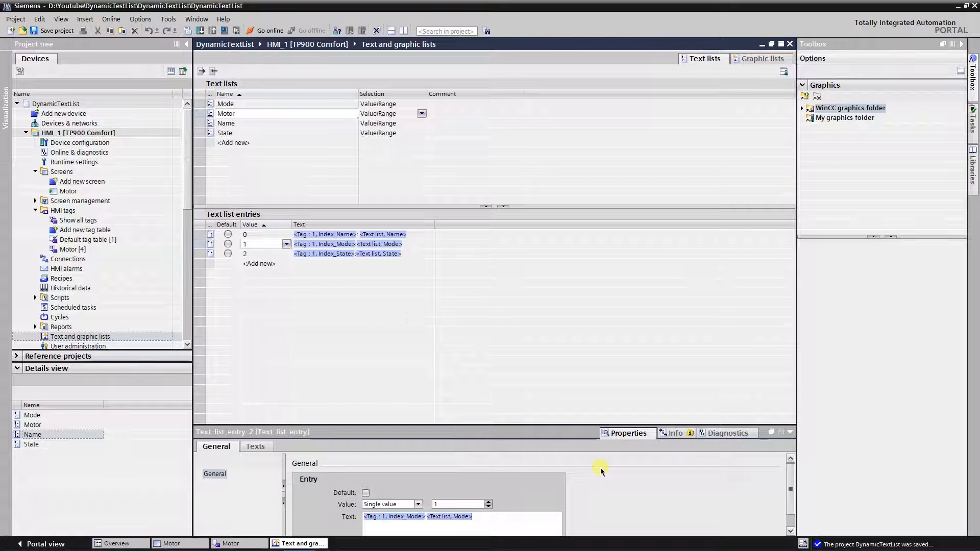
pyautogui.moveTo(466, 363)
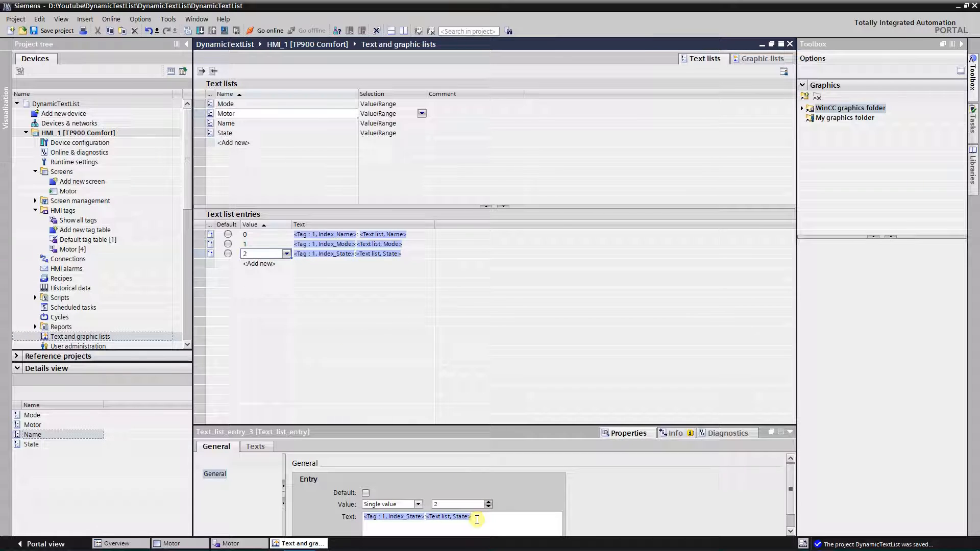
# - Insert an Index_State tag parameter field into the Motor value-2 entry text
pyautogui.rightClick(476, 518)
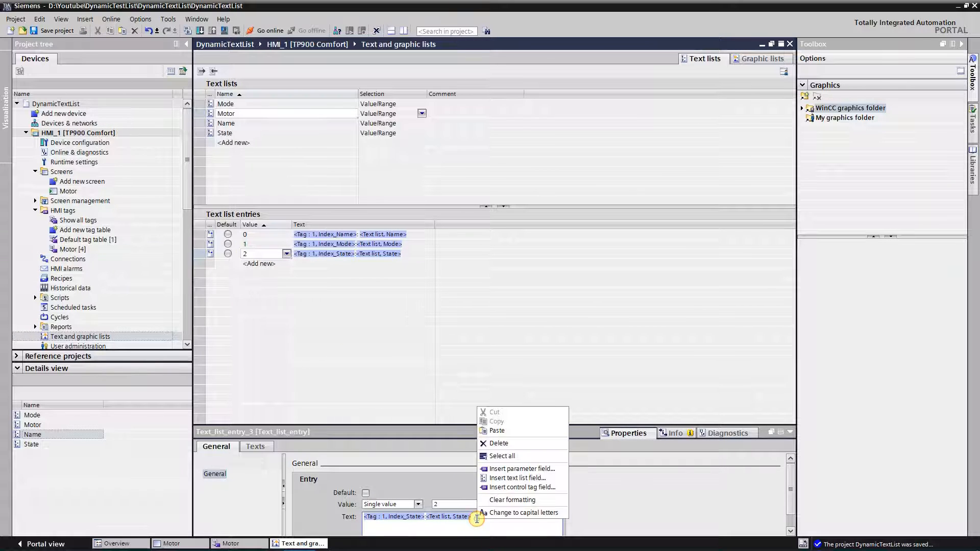
pyautogui.moveTo(522, 469)
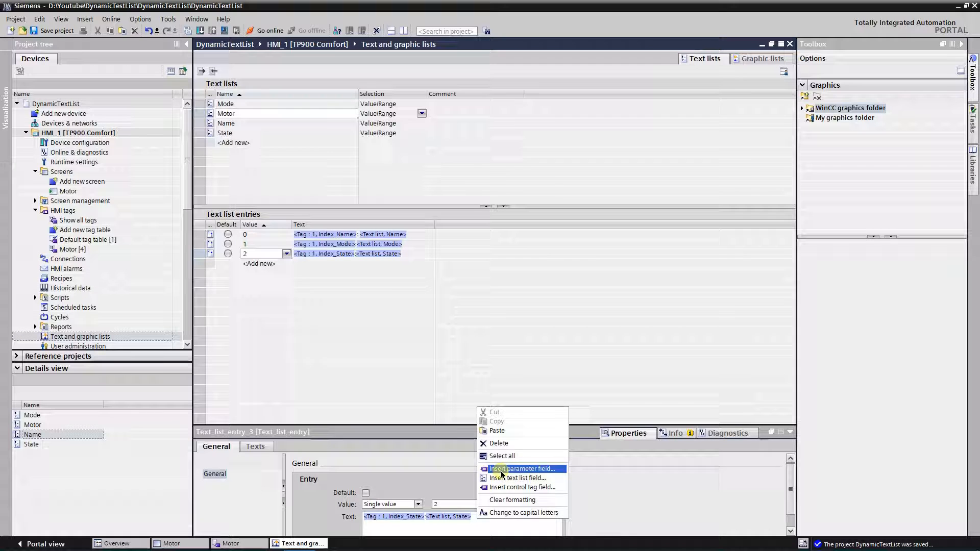
pyautogui.click(520, 468)
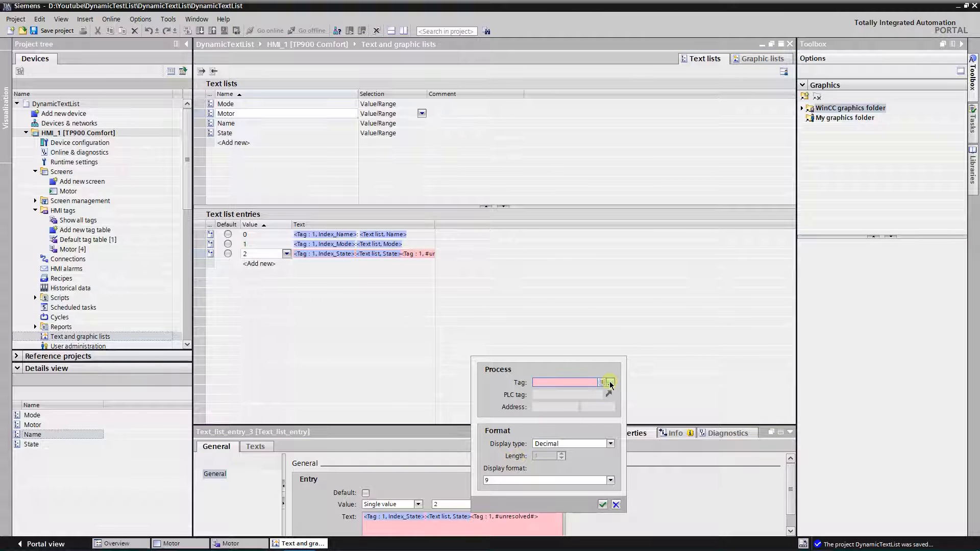
pyautogui.click(610, 382)
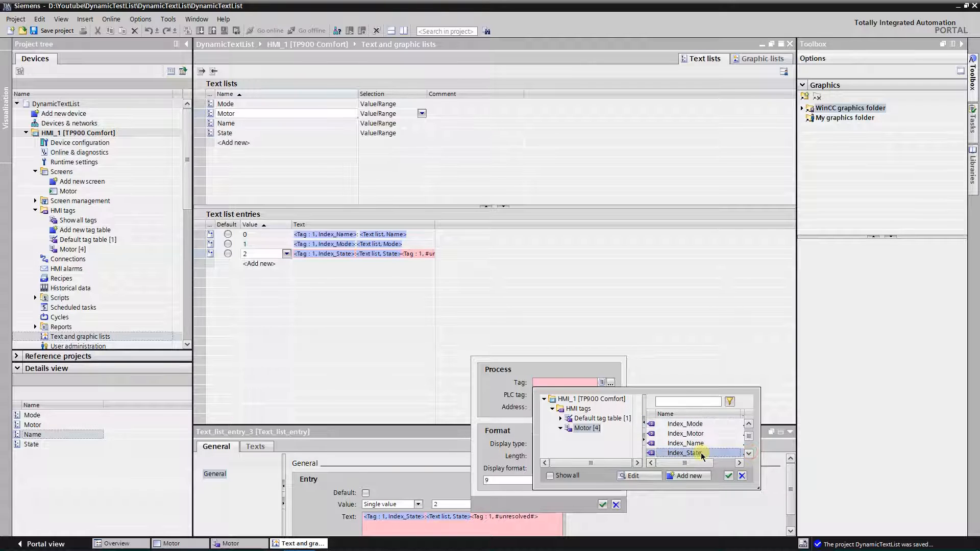
pyautogui.click(729, 476)
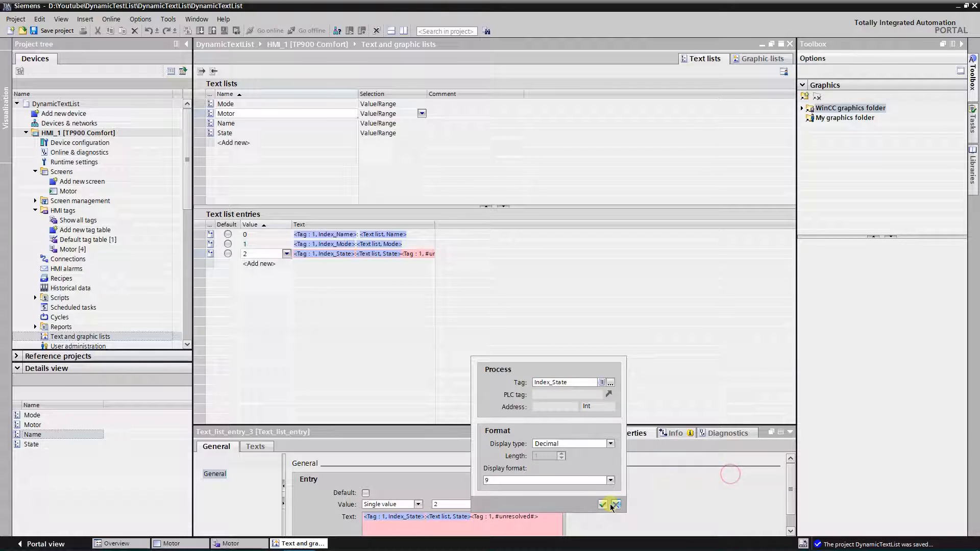
pyautogui.click(602, 504)
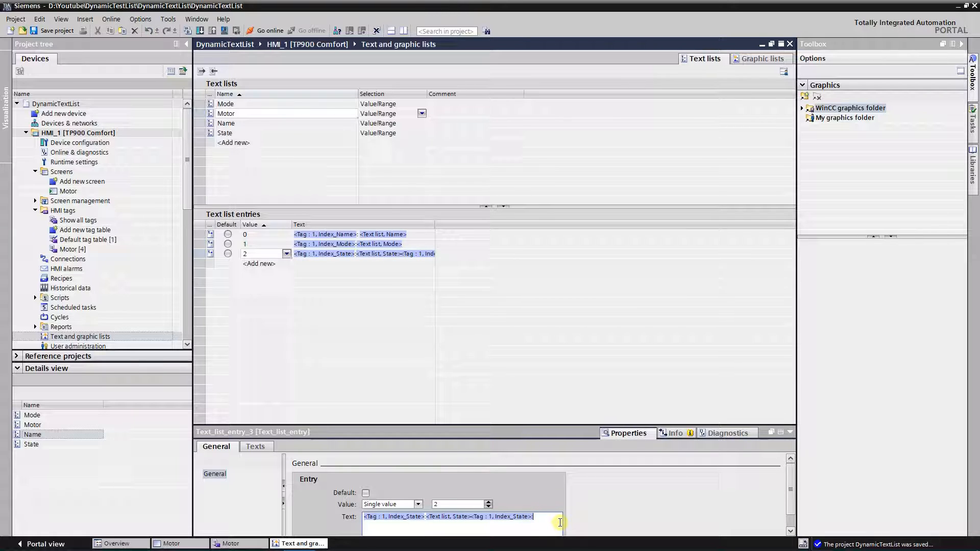
# - Insert a State text list field into the value-2 entry and return to the Motor screen
pyautogui.rightClick(536, 528)
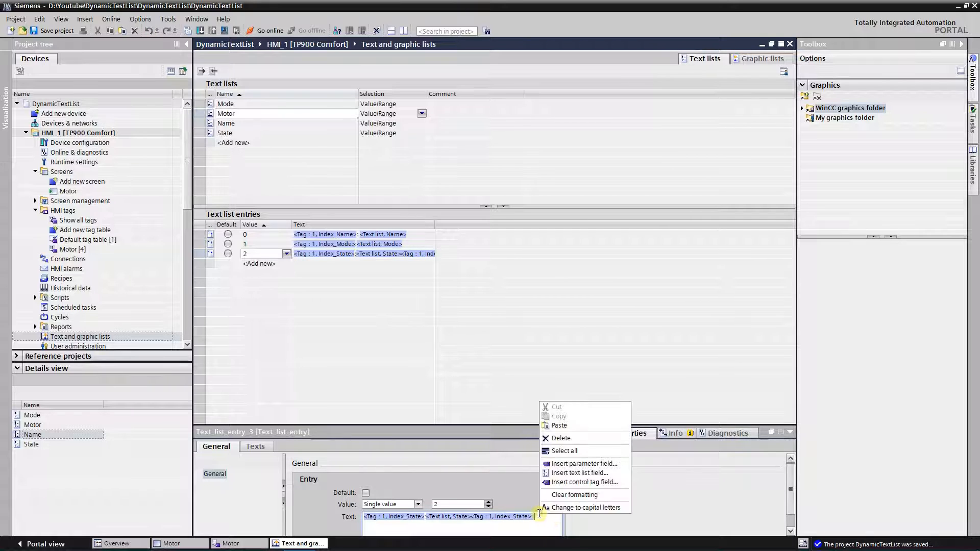
pyautogui.click(579, 473)
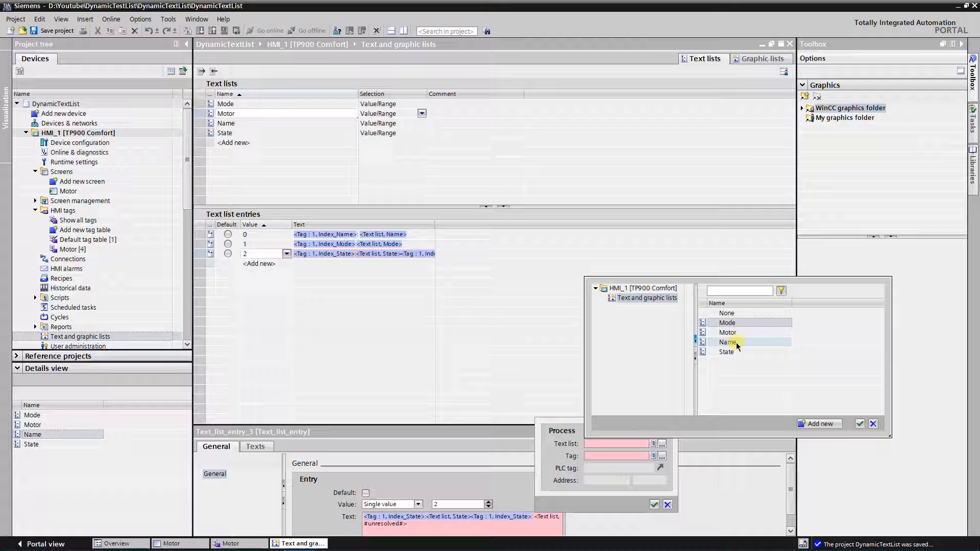
pyautogui.click(728, 351)
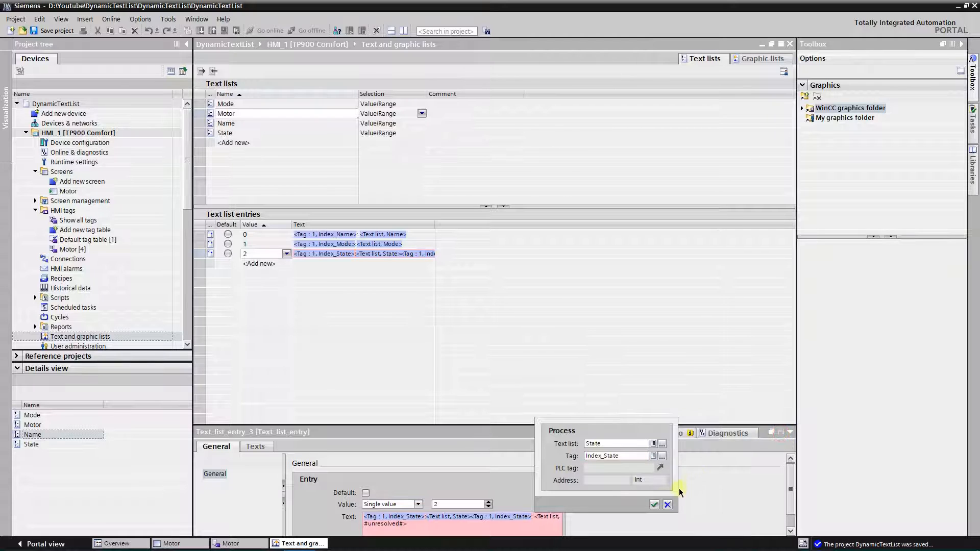
pyautogui.click(653, 505)
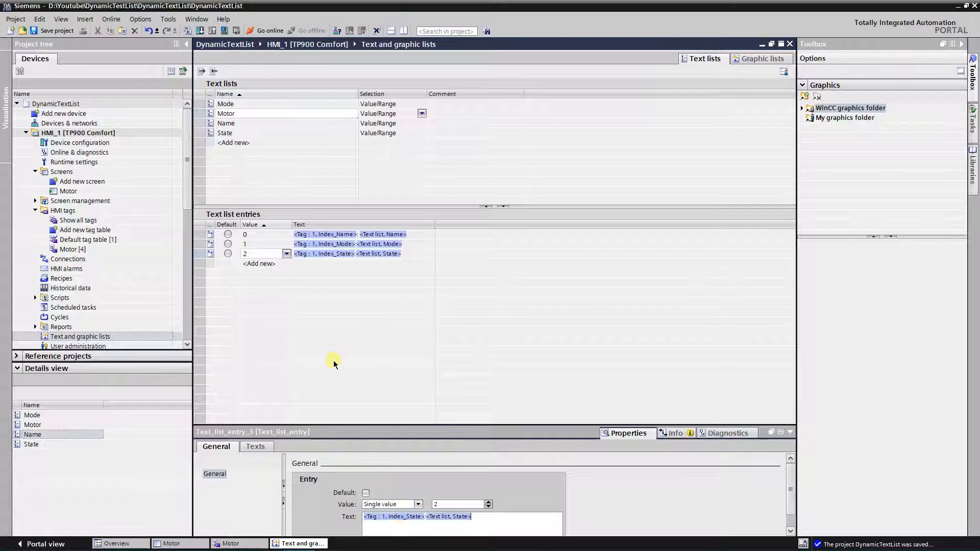
pyautogui.moveTo(320, 370)
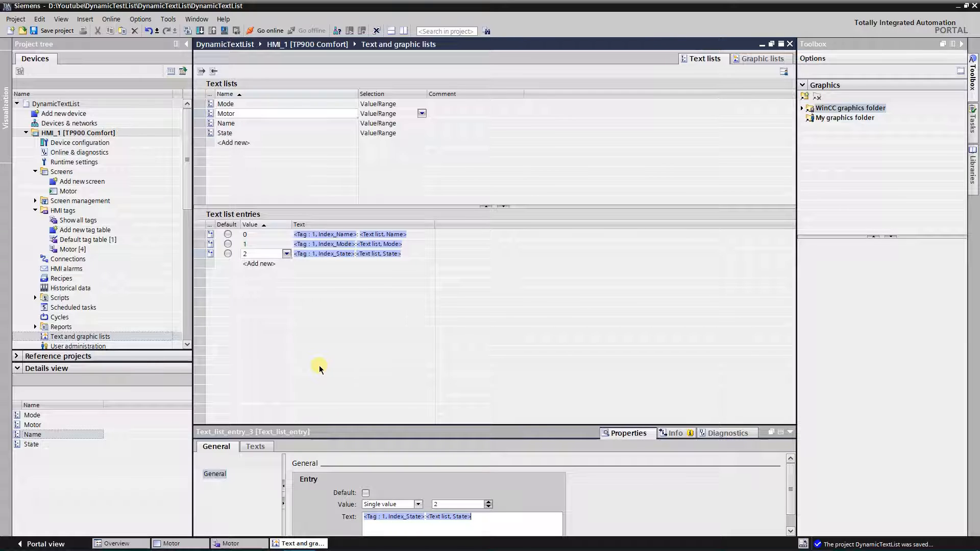
pyautogui.moveTo(302, 358)
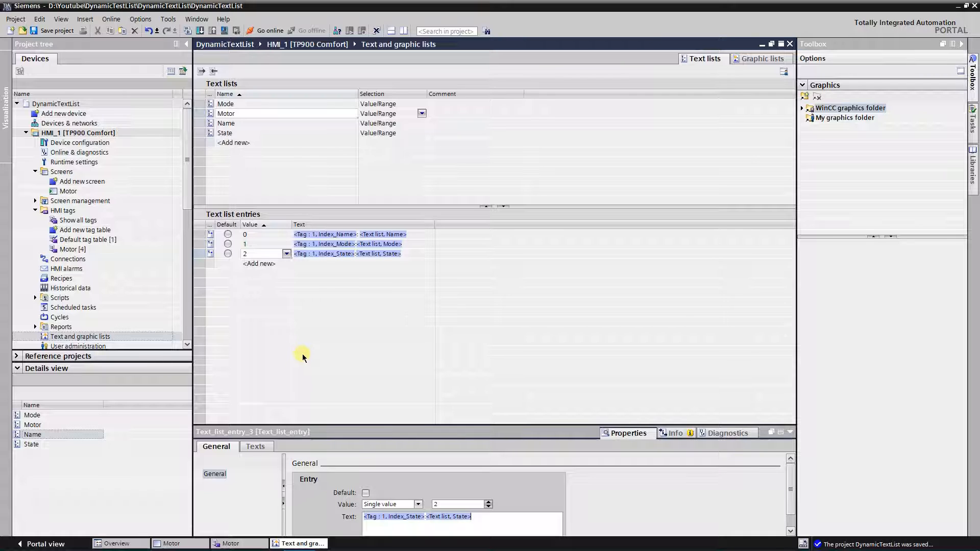
pyautogui.click(67, 191)
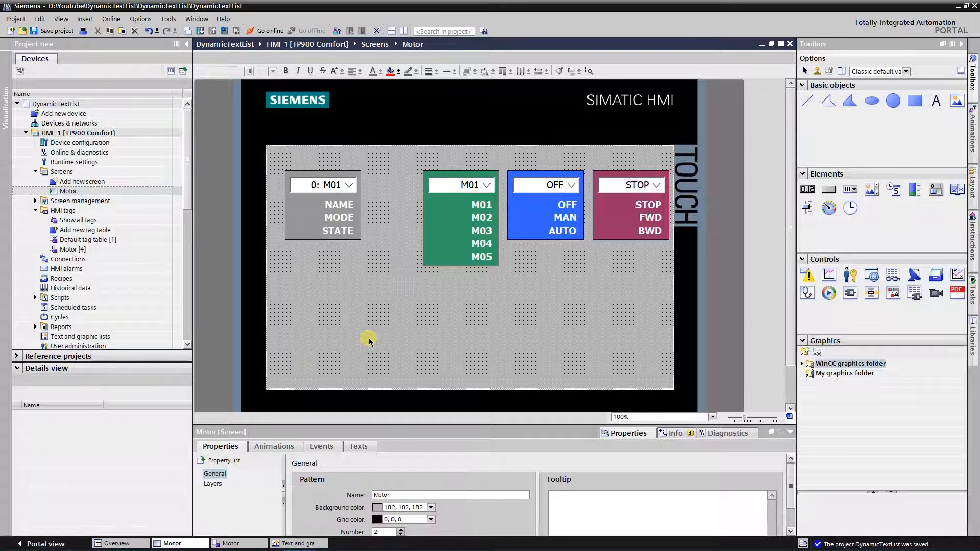
pyautogui.moveTo(623, 193)
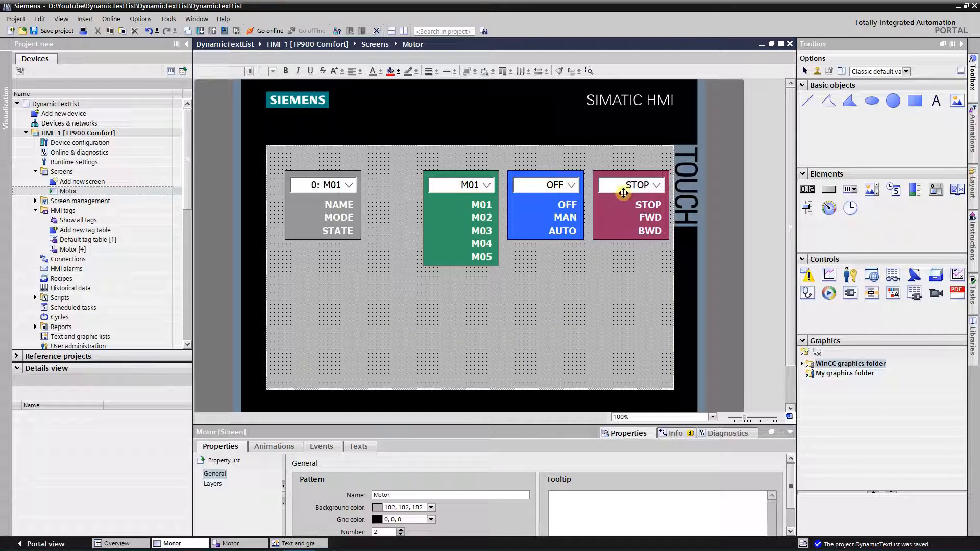
# - Check the STOP, OFF and M01 fields' pairings: Index_State/State, Mode and Name text lists
pyautogui.click(631, 185)
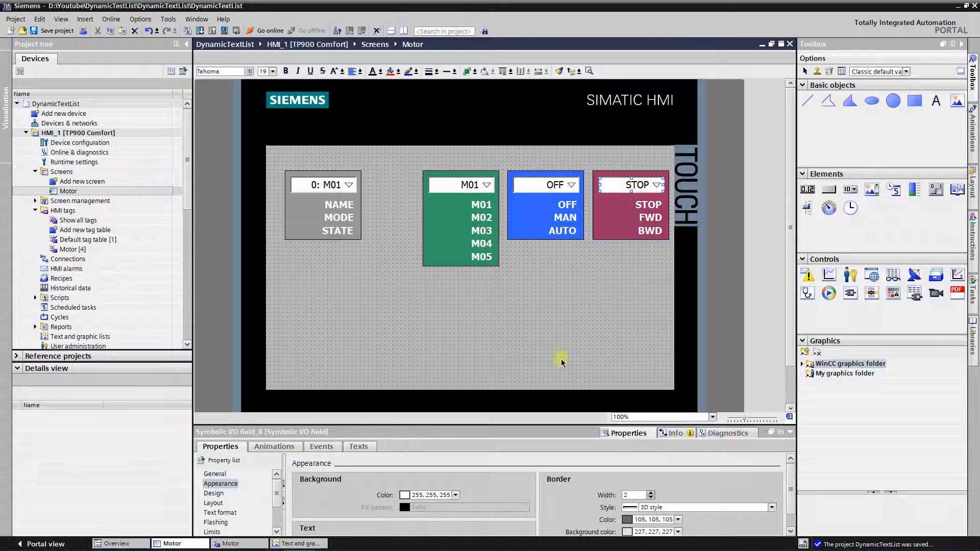
pyautogui.click(214, 473)
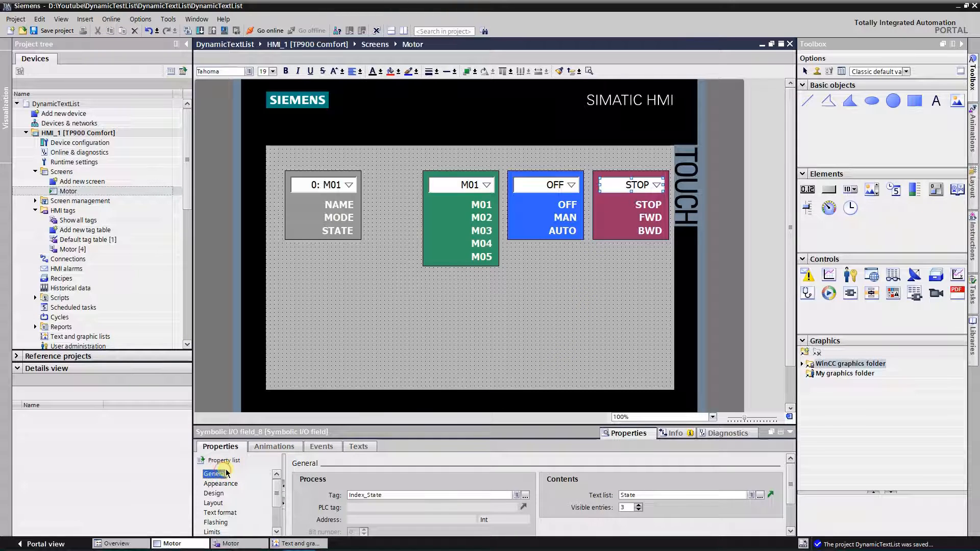
pyautogui.click(390, 495)
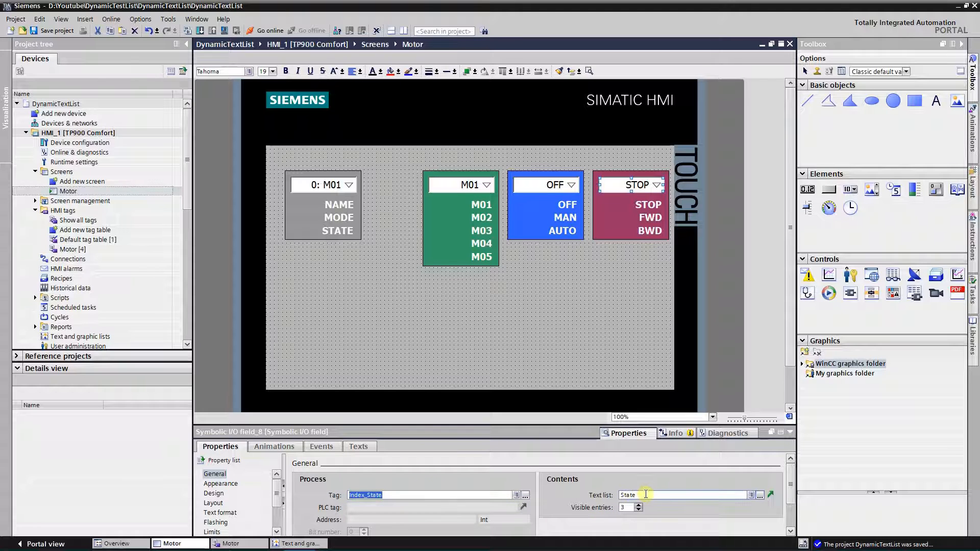
pyautogui.click(646, 494)
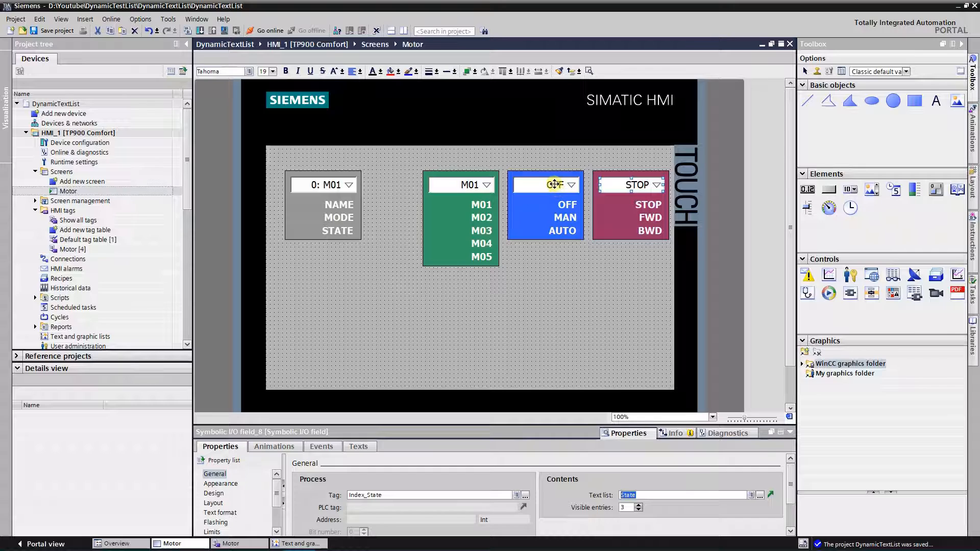
pyautogui.click(545, 185)
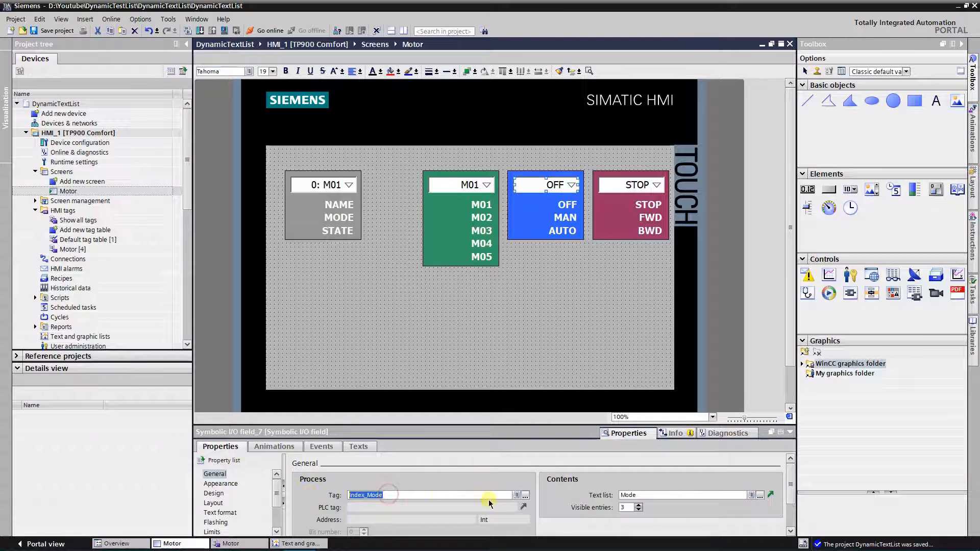
pyautogui.click(682, 496)
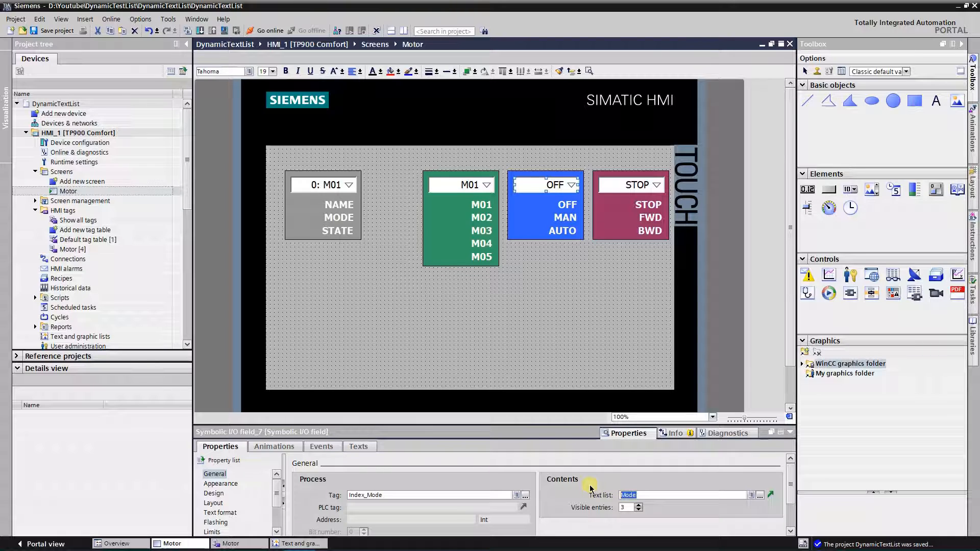
pyautogui.moveTo(573, 488)
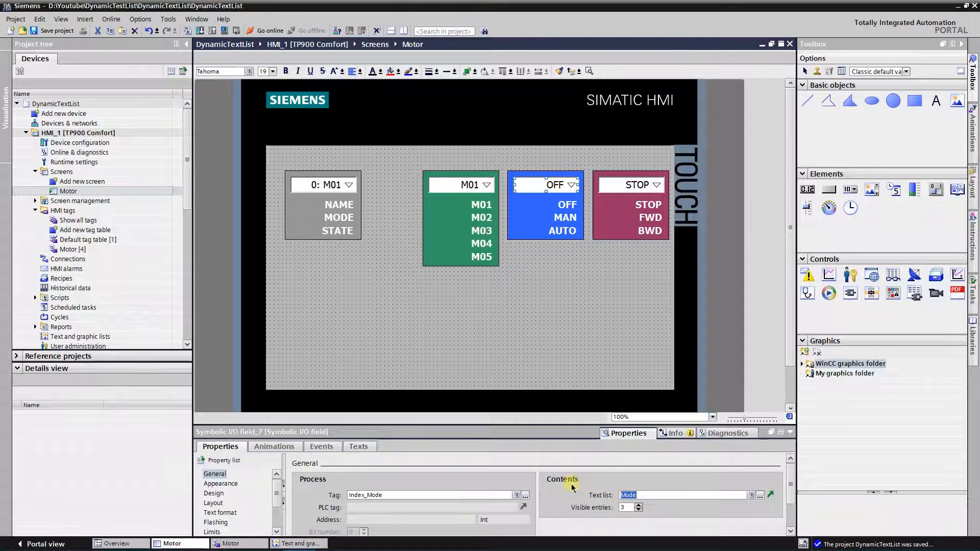
pyautogui.moveTo(469, 184)
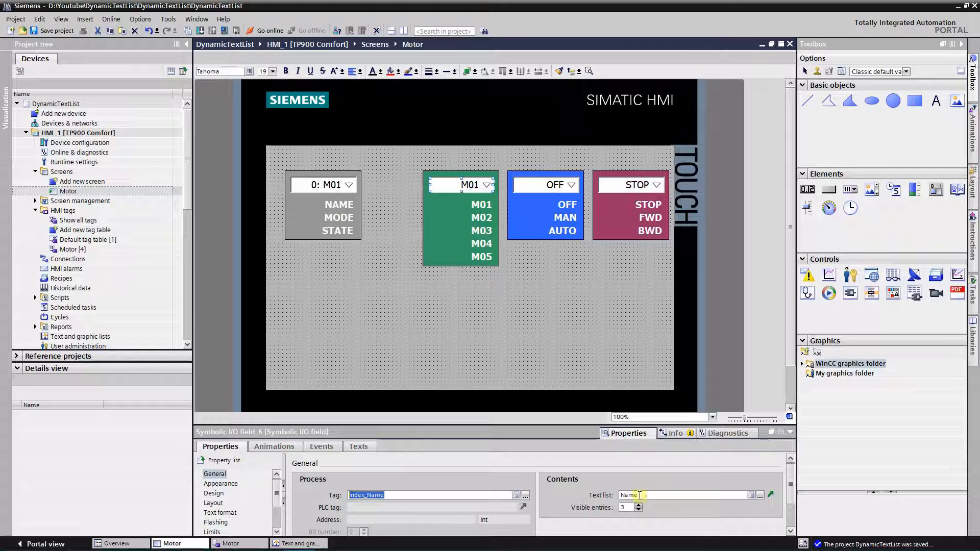
pyautogui.click(640, 496)
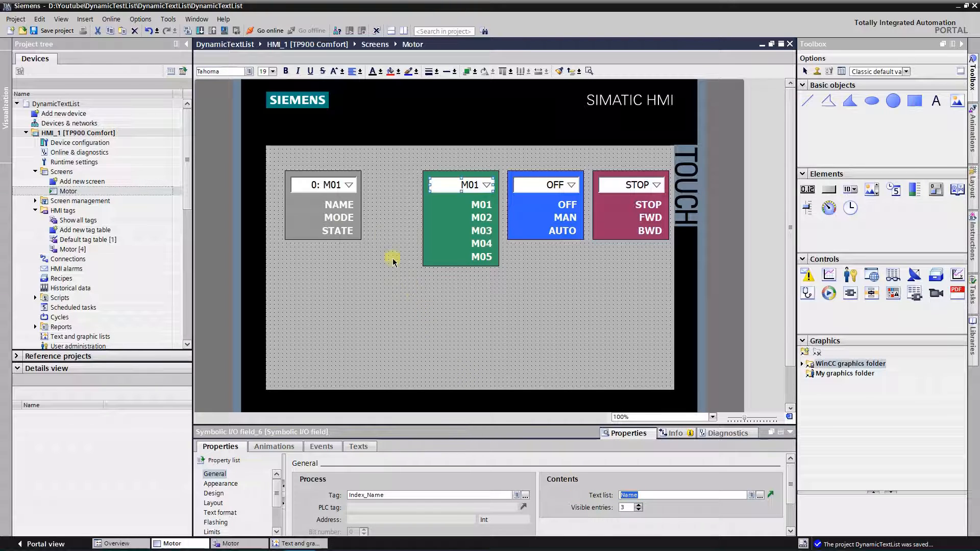
# - Bind the 0: M01 overview field to Index_Motor and the Motor text list, then start simulation
pyautogui.click(322, 185)
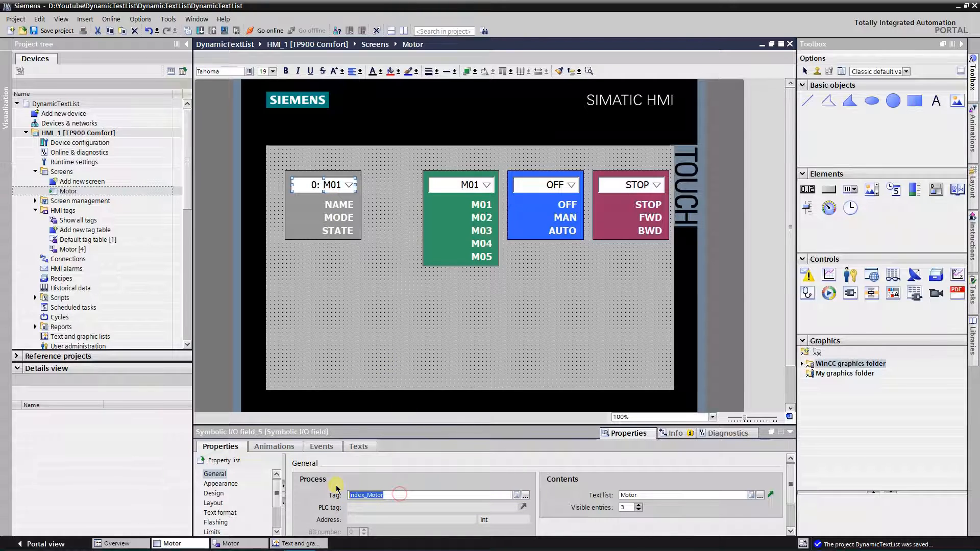
pyautogui.moveTo(396, 488)
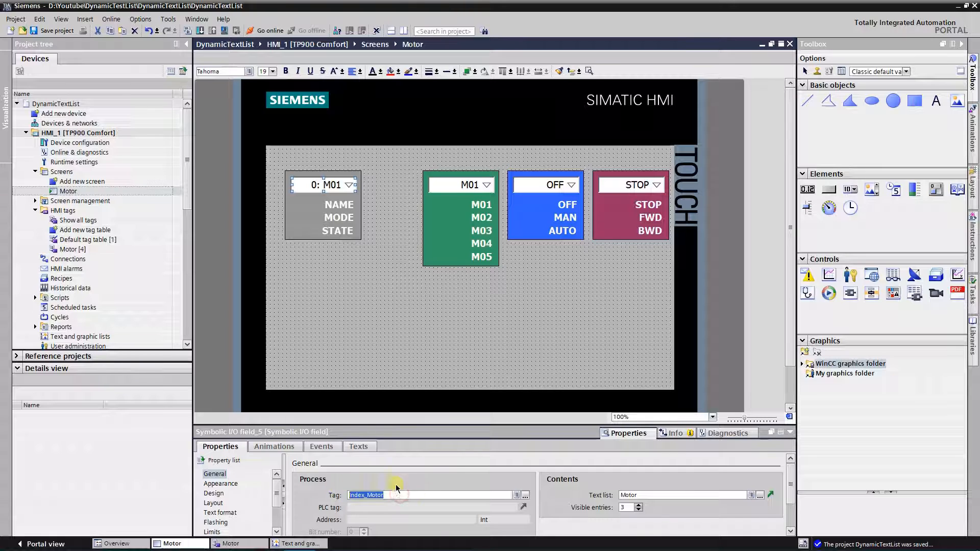
pyautogui.click(651, 495)
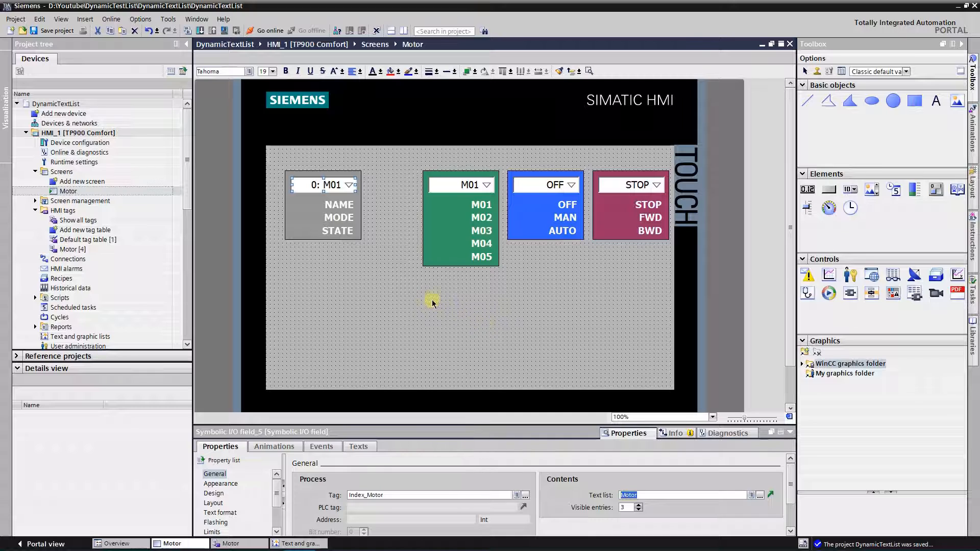
pyautogui.click(433, 301)
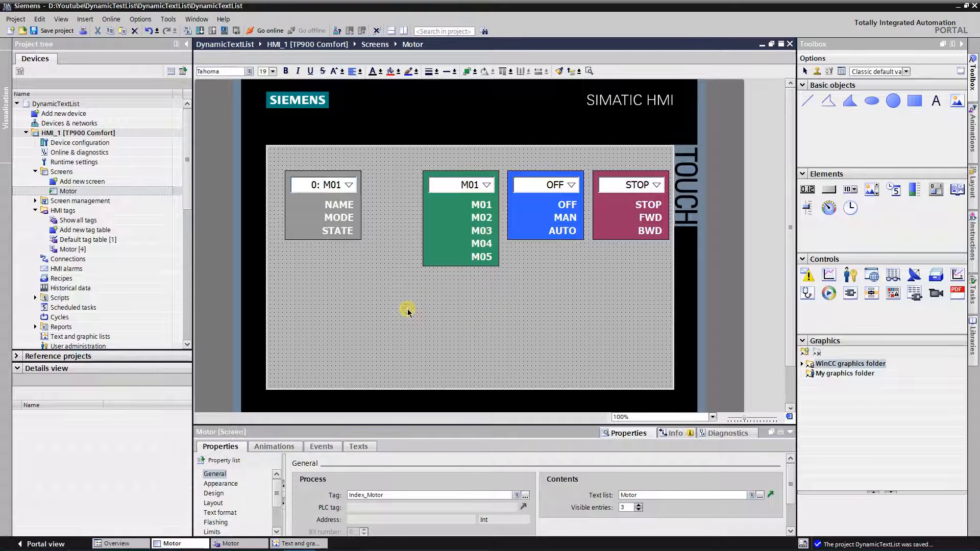
pyautogui.click(409, 311)
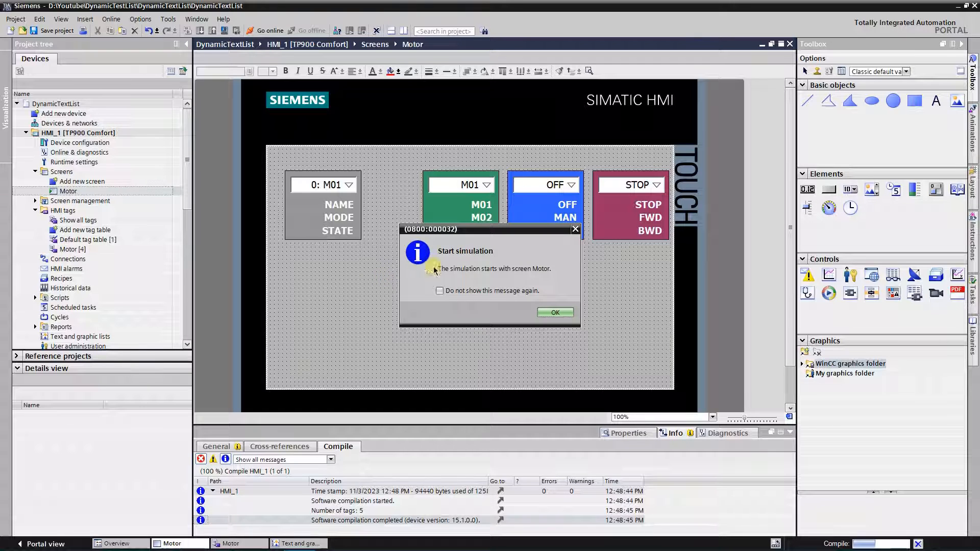
# - Acknowledge the Start simulation notice so WinCC Runtime launches the Motor screen
pyautogui.click(555, 313)
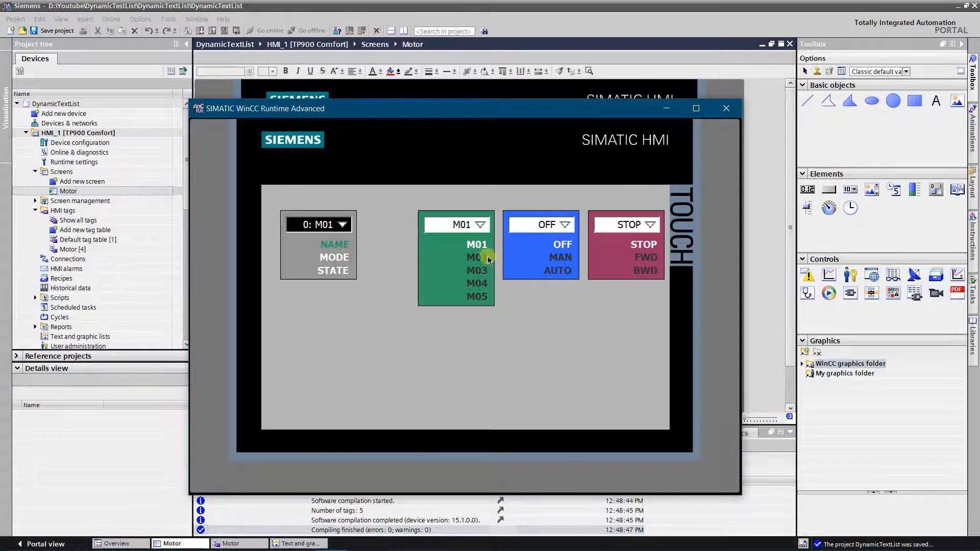
# - Change the motor selection and inspect the overview field's entry list
pyautogui.click(477, 270)
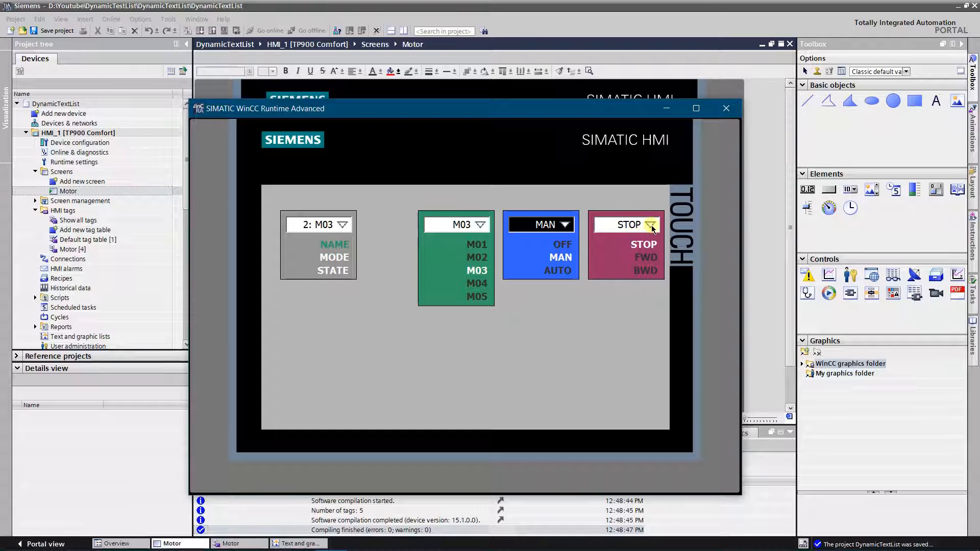
pyautogui.click(649, 225)
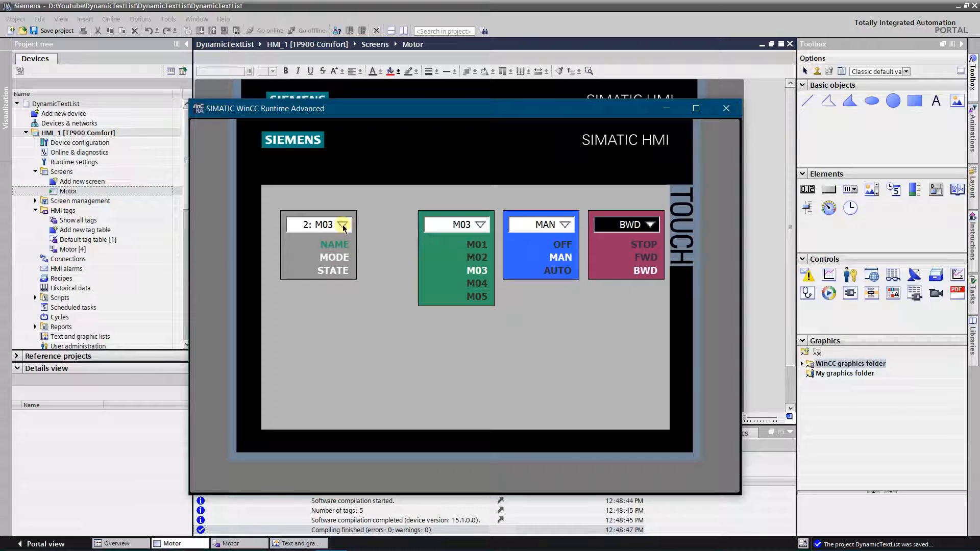
pyautogui.click(343, 225)
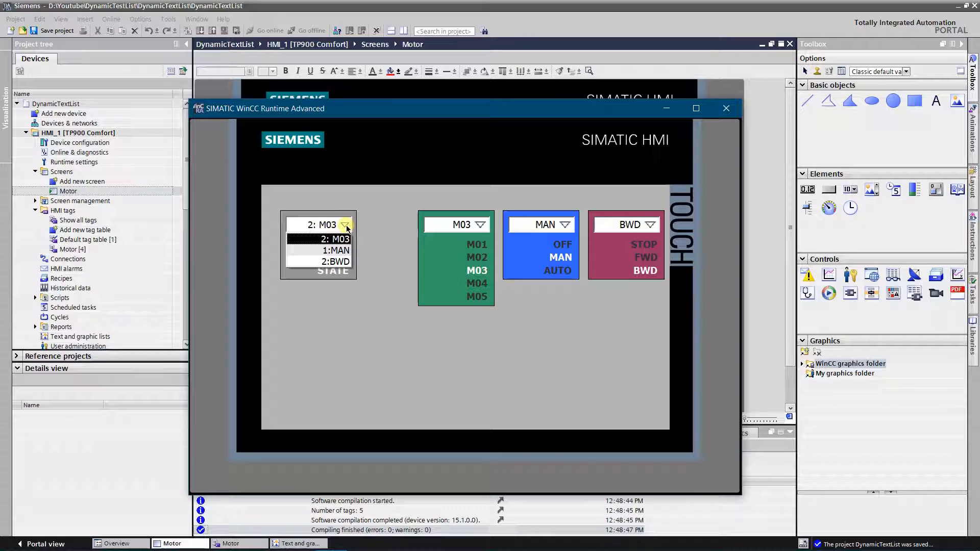
pyautogui.click(481, 225)
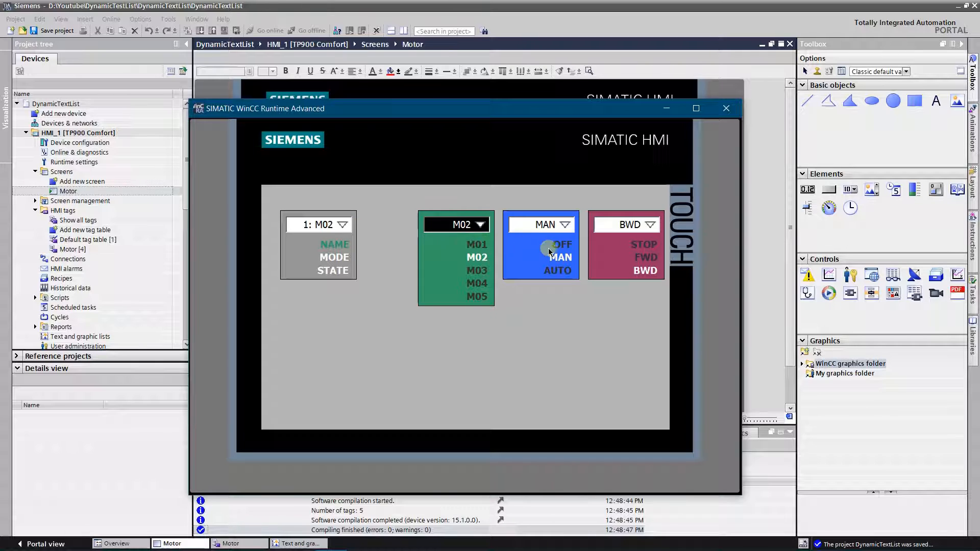
# - Set mode AUTO and state STOP, then recheck the overview field's entries
pyautogui.click(566, 224)
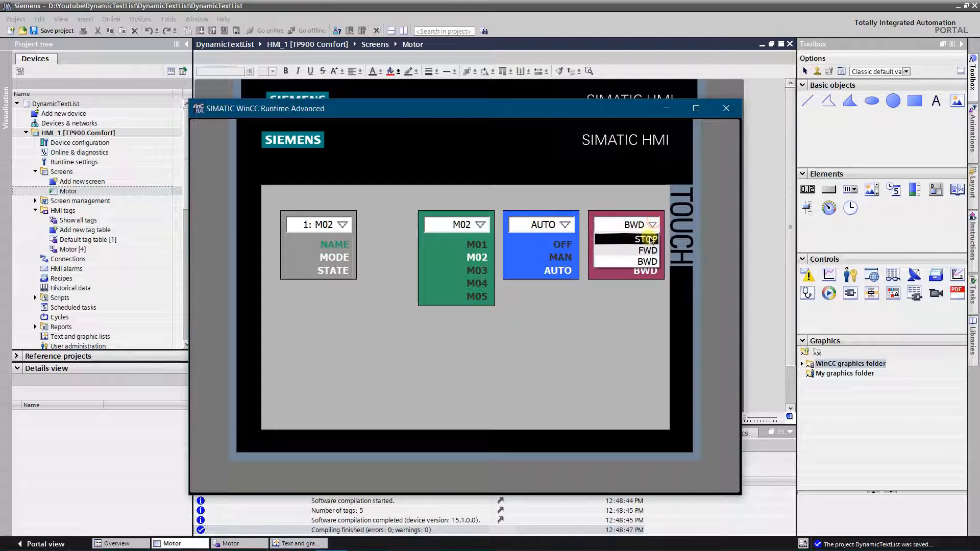
pyautogui.click(644, 239)
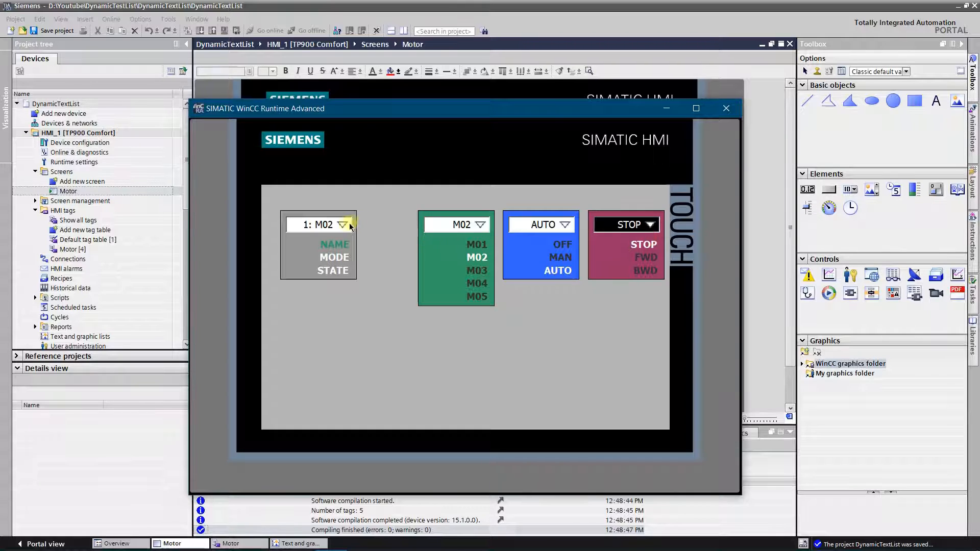
pyautogui.click(345, 224)
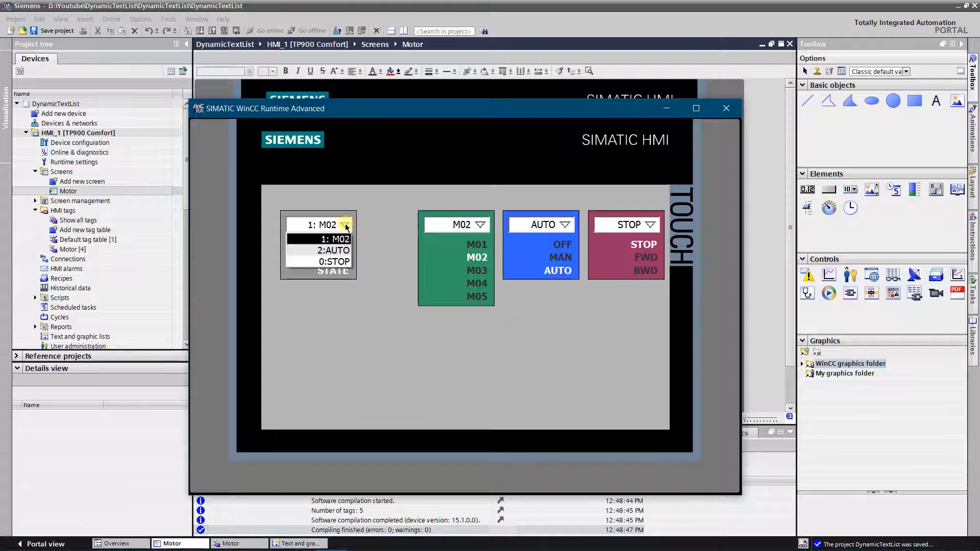
pyautogui.click(334, 239)
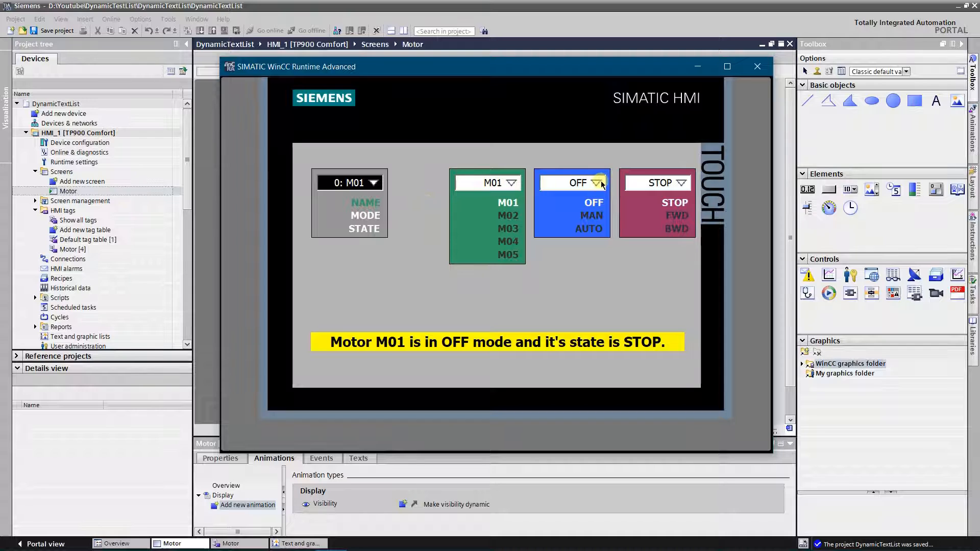
# - Choose motor M03, set mode AUTO, then switch mode back to OFF
pyautogui.click(592, 216)
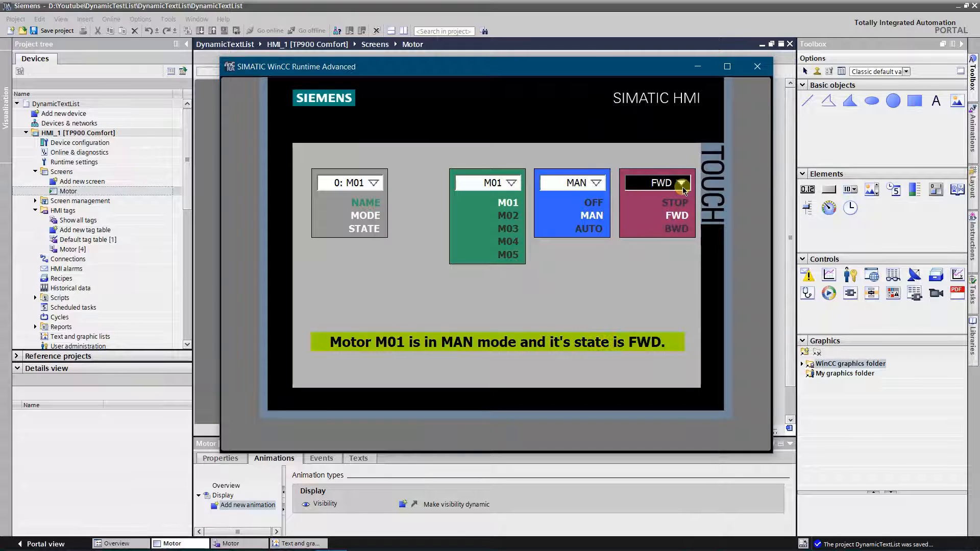
pyautogui.click(677, 227)
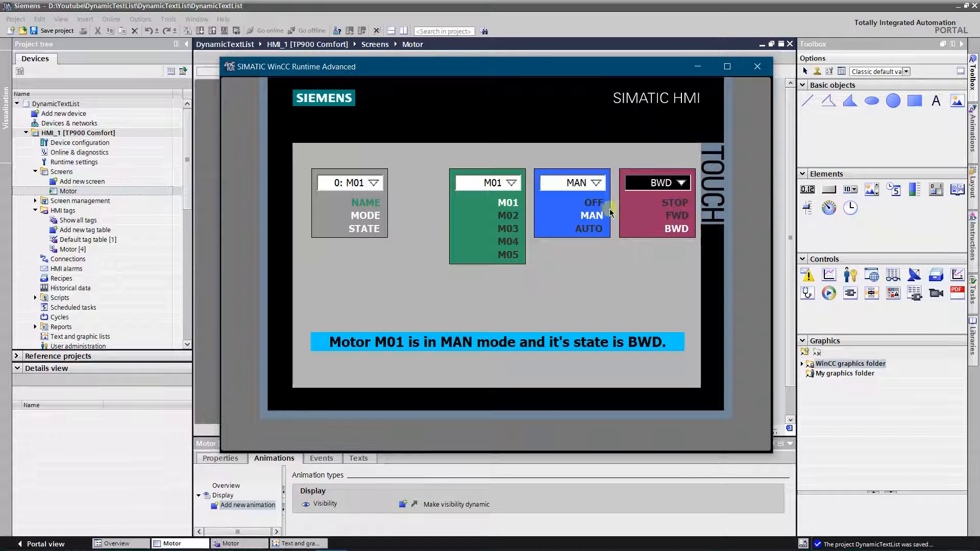
pyautogui.click(525, 182)
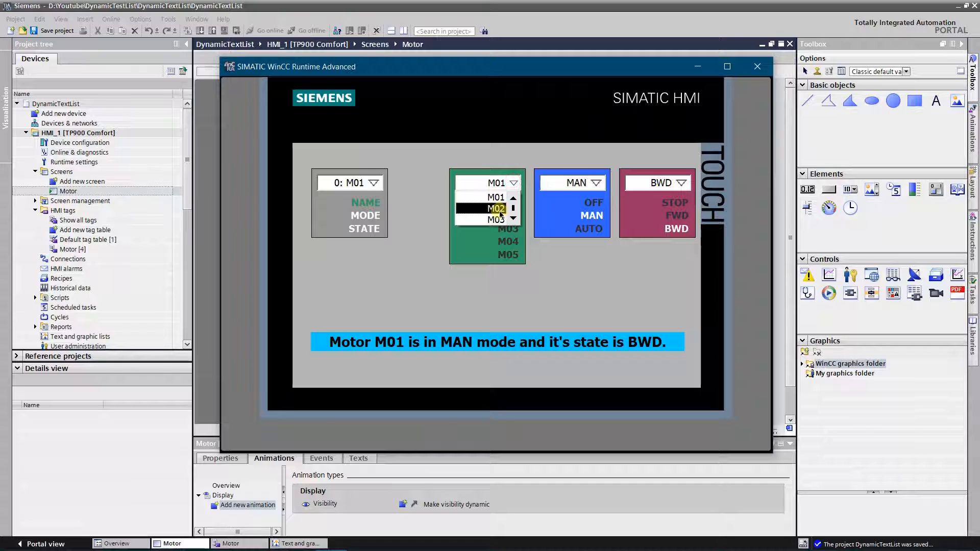
pyautogui.click(495, 221)
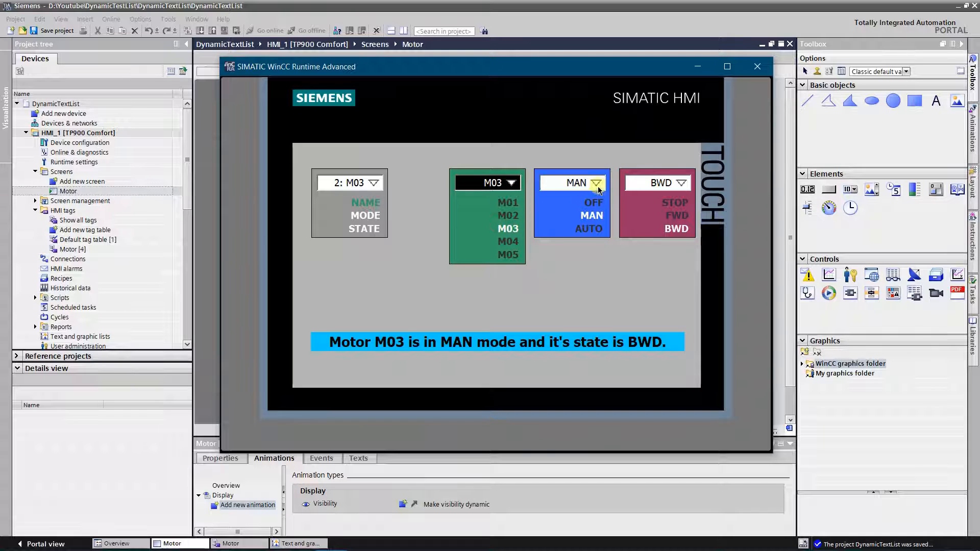
pyautogui.click(595, 183)
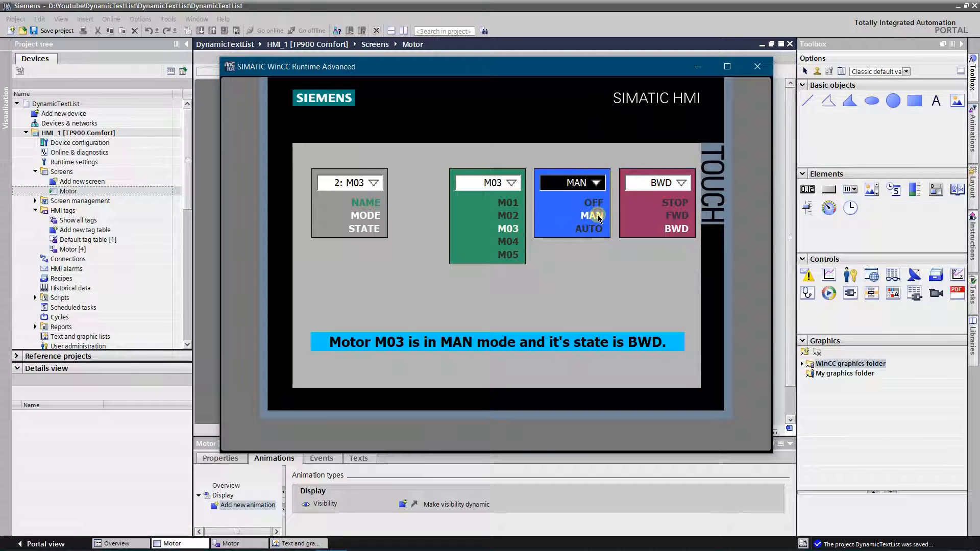
pyautogui.click(588, 228)
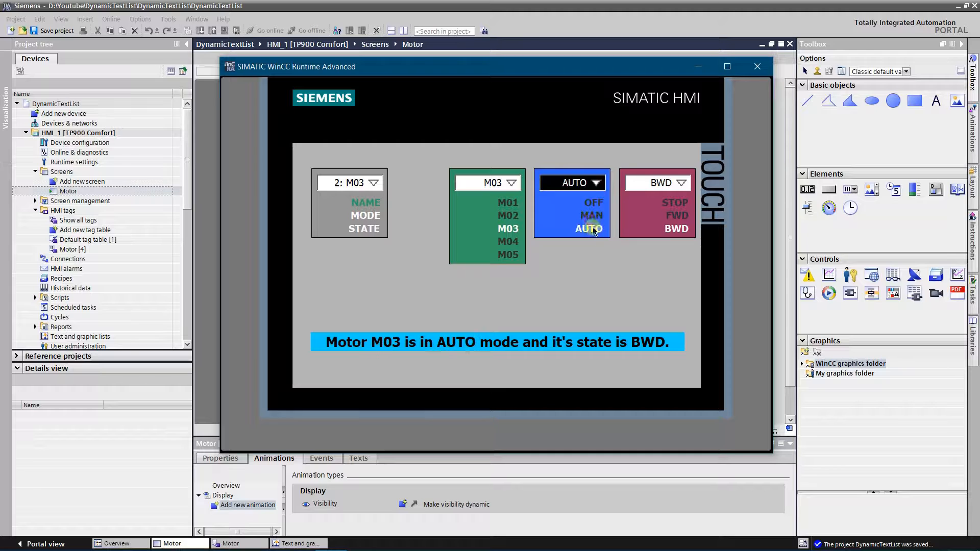
pyautogui.click(677, 214)
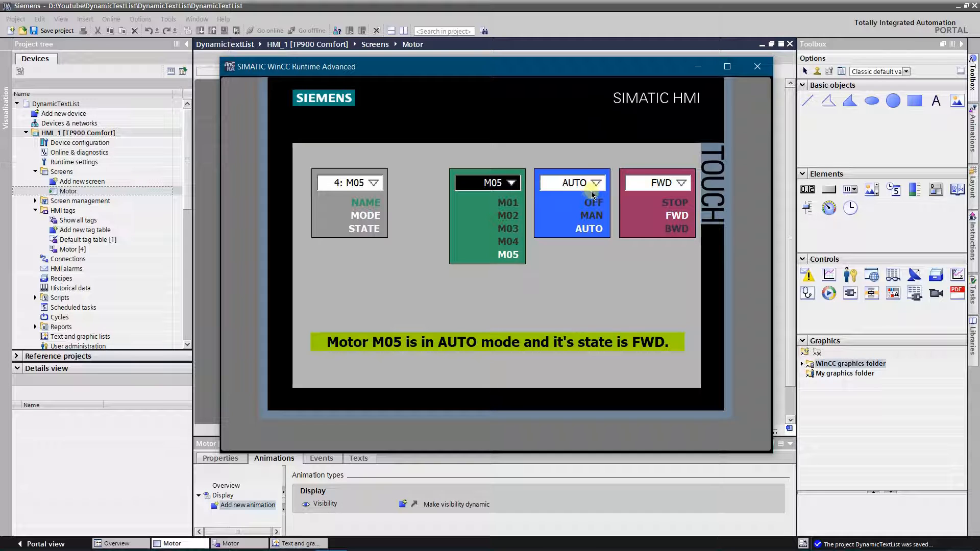
pyautogui.click(597, 183)
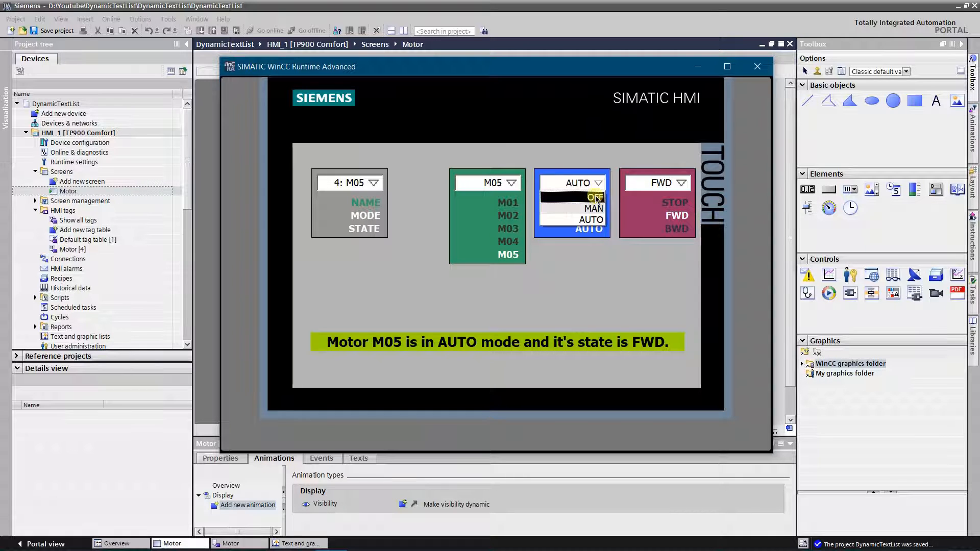
pyautogui.click(594, 197)
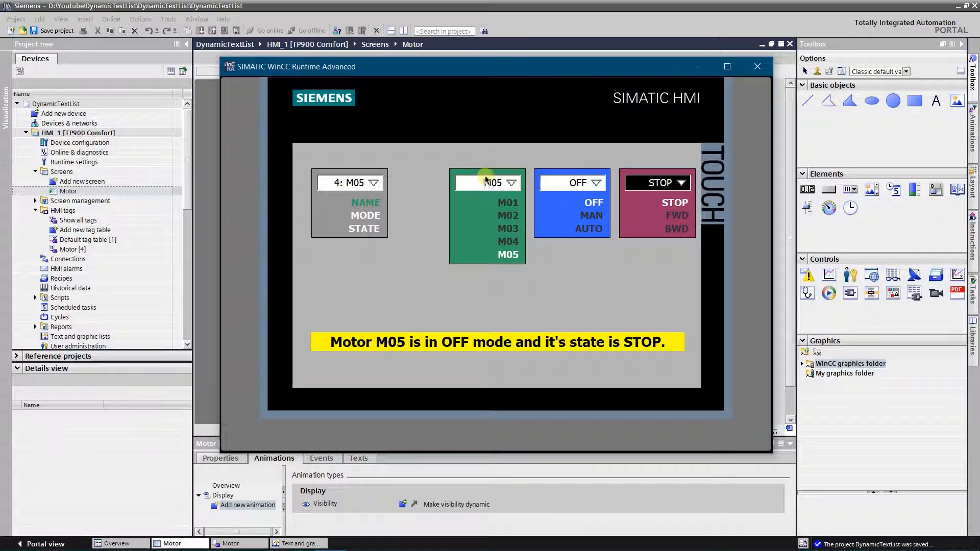
# - Try AUTO with BWD and FWD states, then settle on motor M02, BWD, mode OFF
pyautogui.click(512, 183)
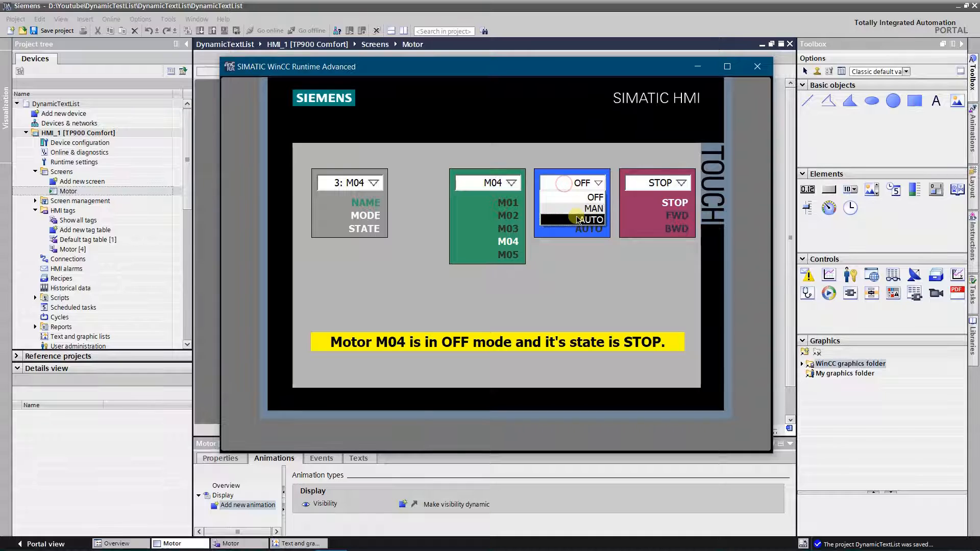
pyautogui.click(589, 221)
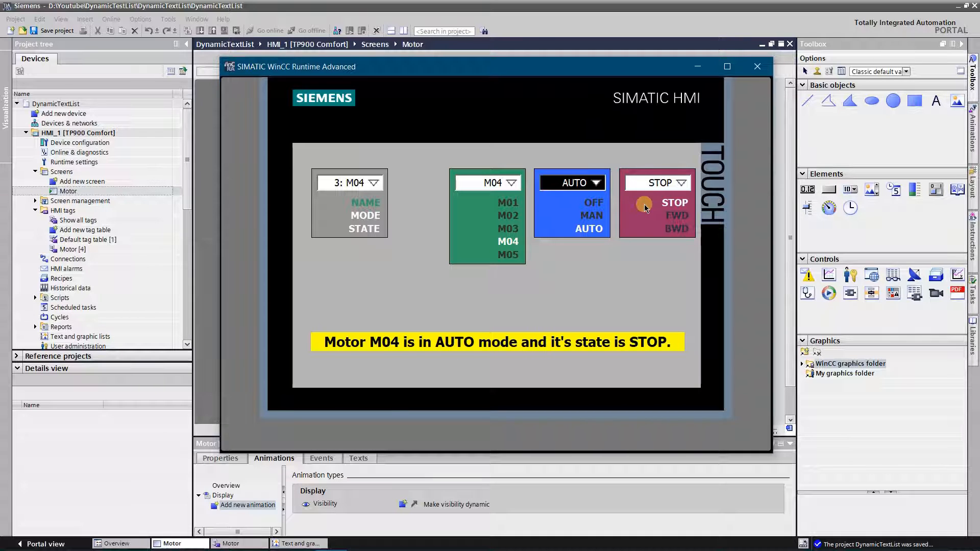
pyautogui.click(675, 229)
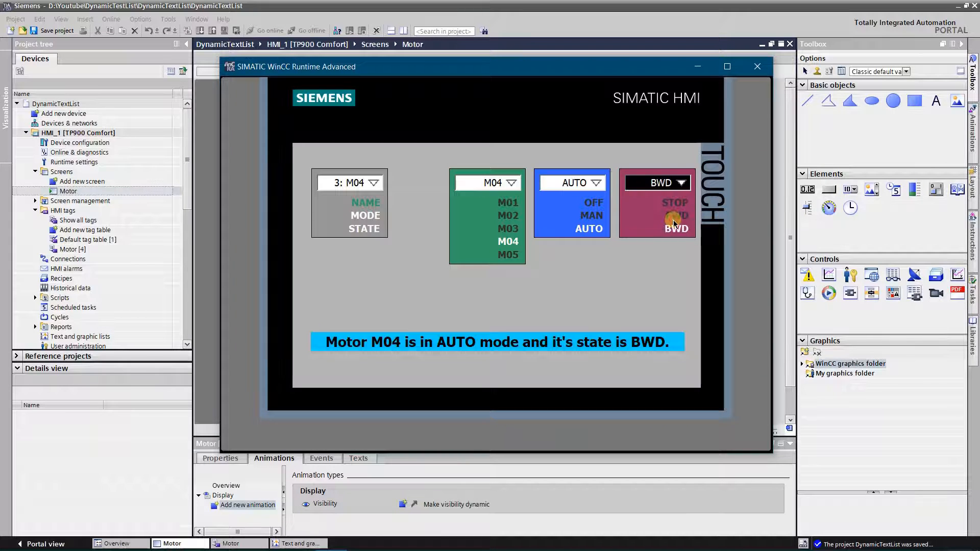
pyautogui.click(682, 183)
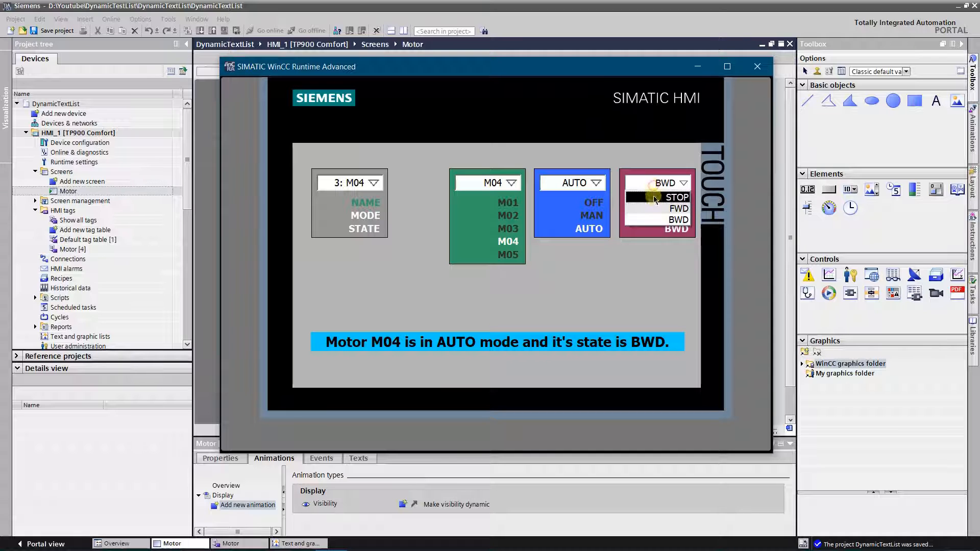
pyautogui.click(678, 208)
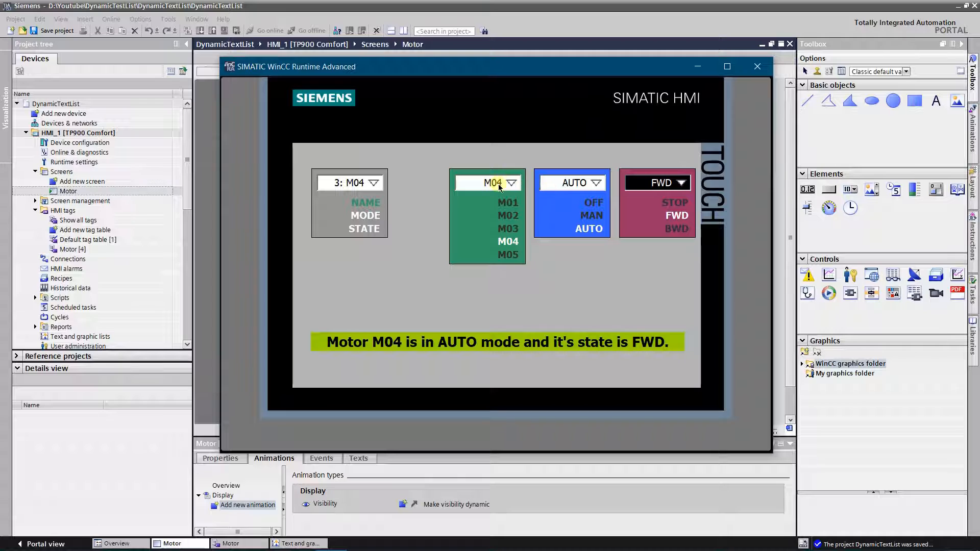
pyautogui.click(510, 183)
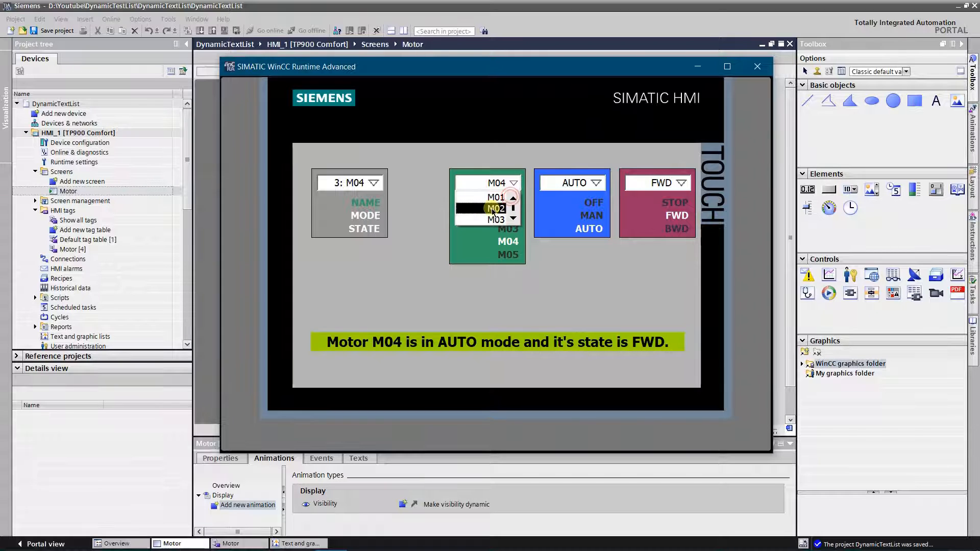
pyautogui.click(496, 209)
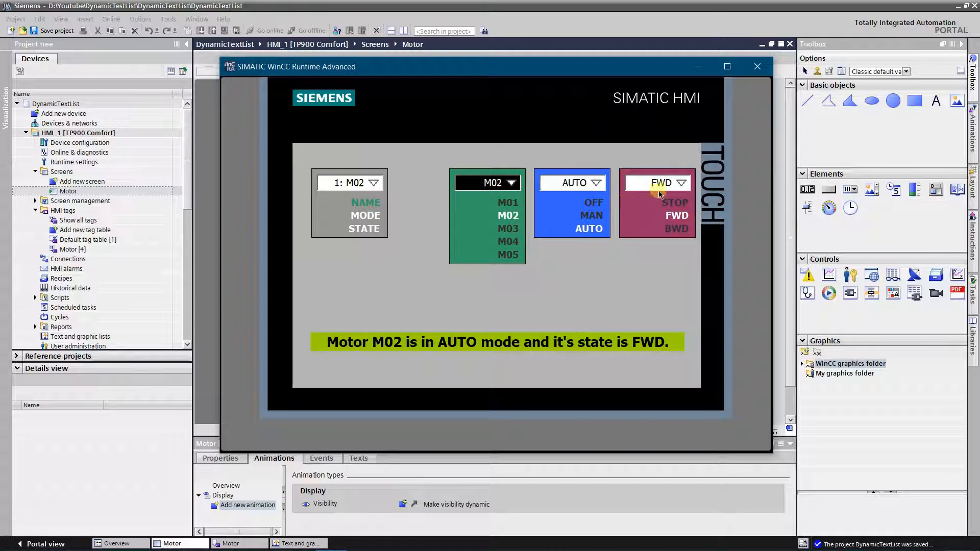
pyautogui.click(676, 229)
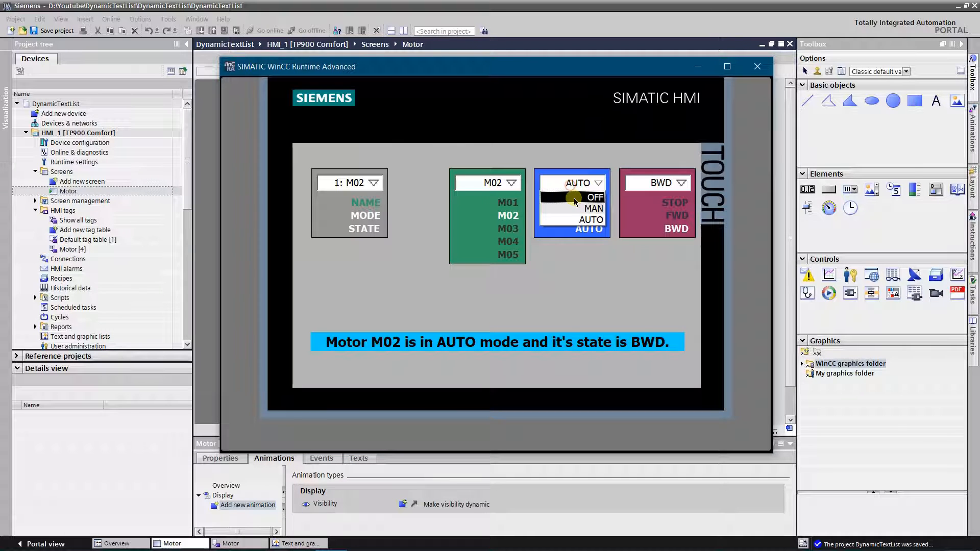
pyautogui.click(594, 197)
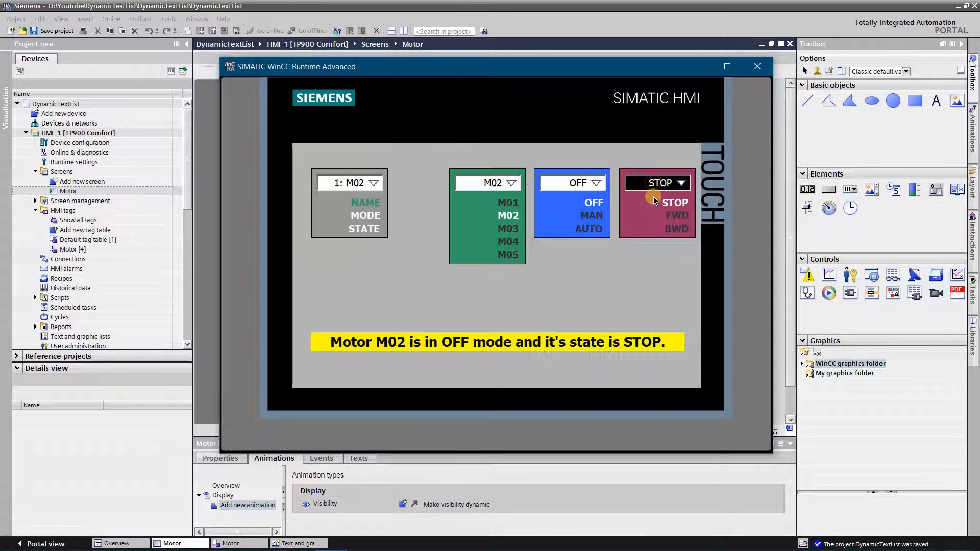